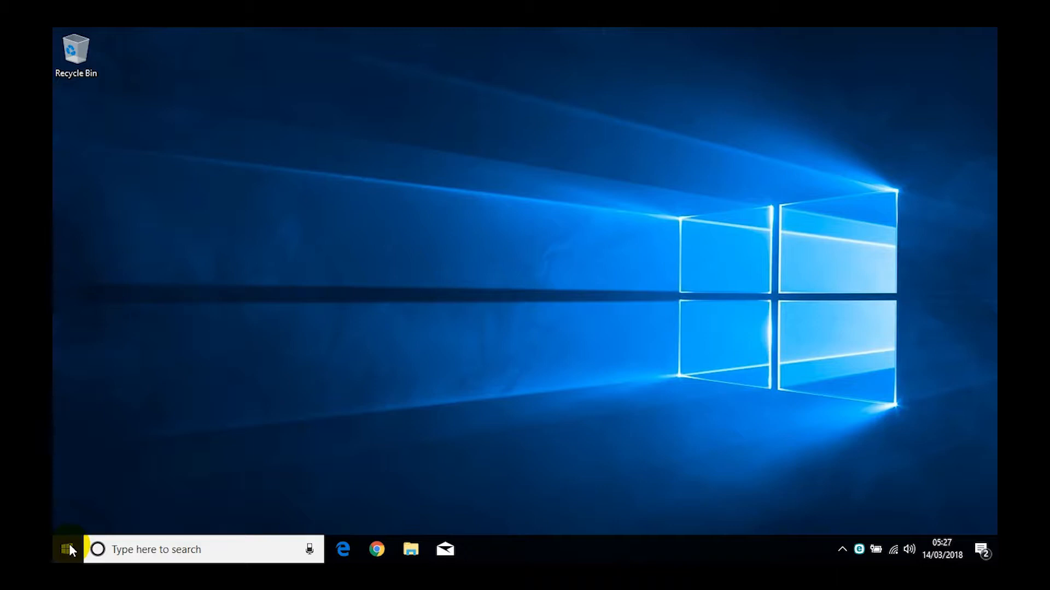
Open Windows Settings through the Start menu's Settings gear.
click(69, 548)
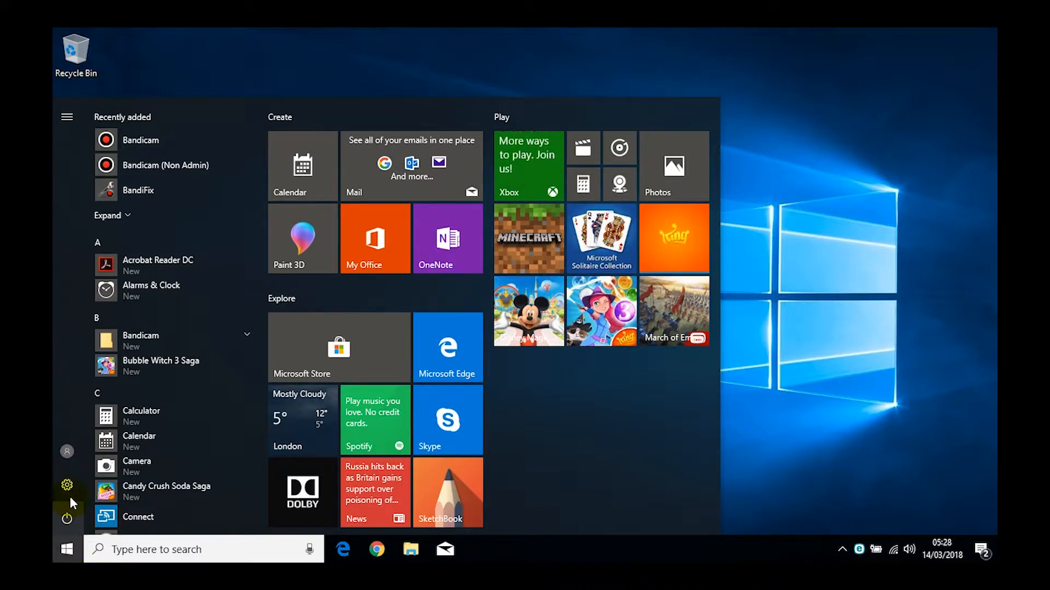
mouse_move(67, 485)
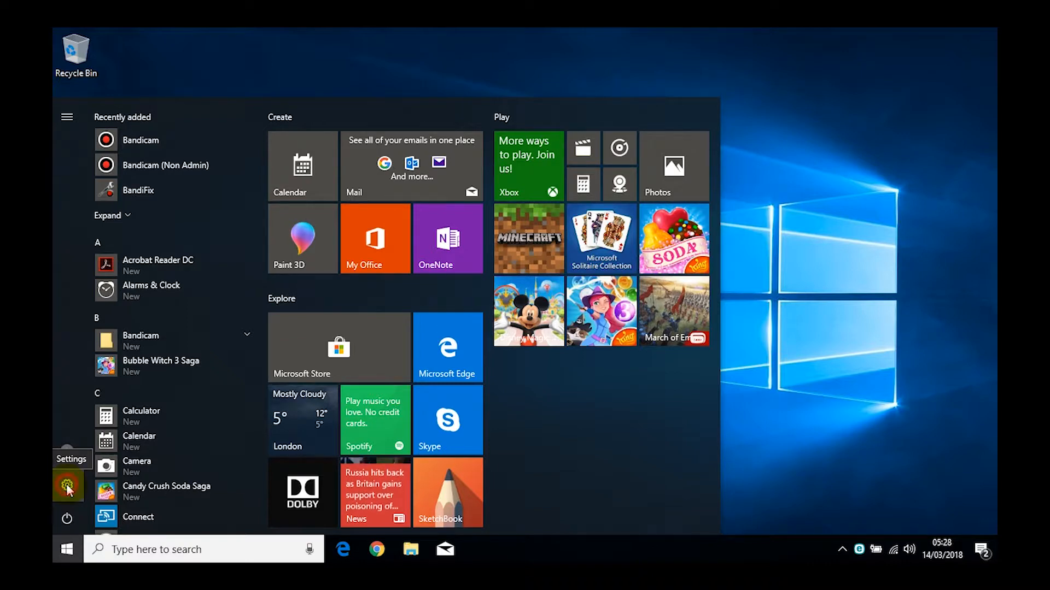
click(67, 485)
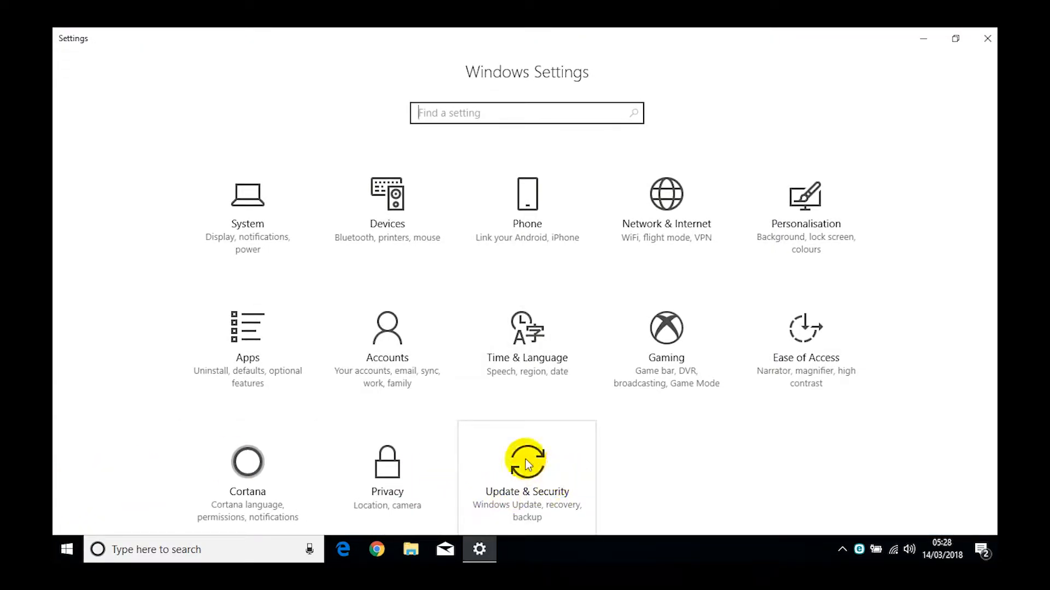
Go to Update & Security and select the Backup page in the sidebar.
click(526, 462)
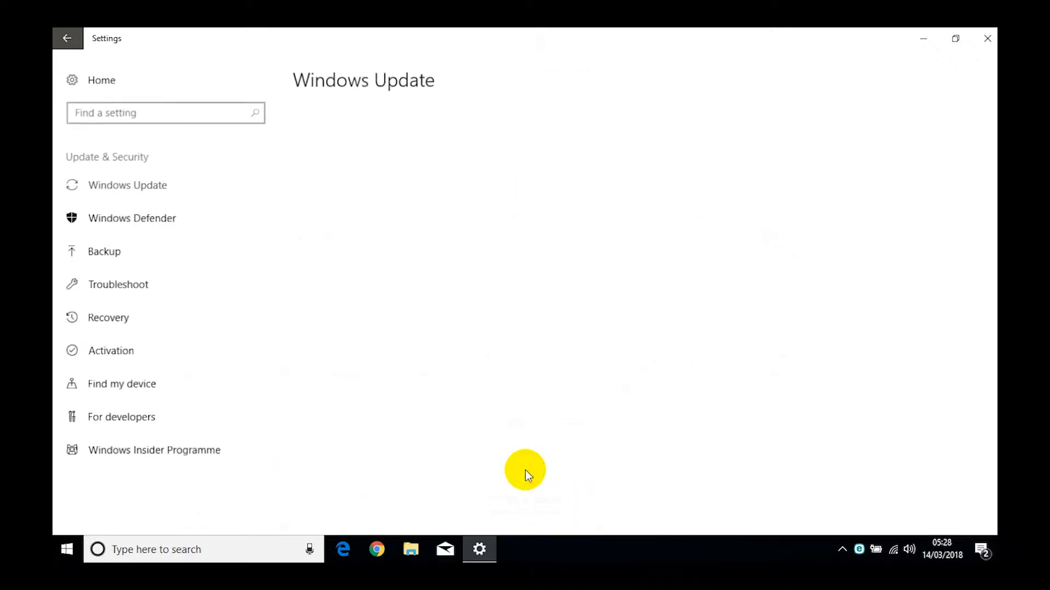
click(128, 185)
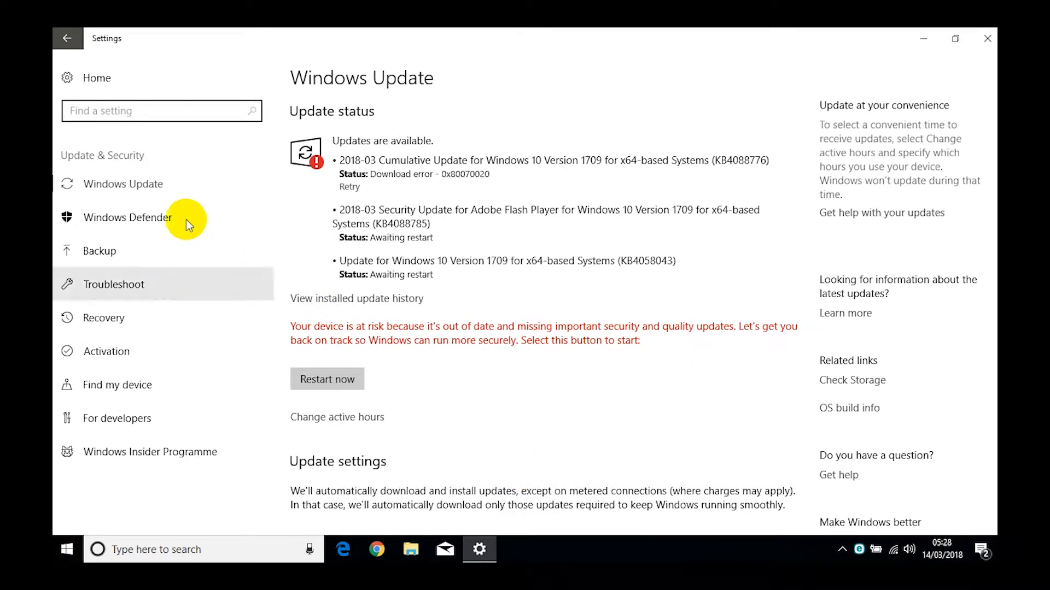
mouse_move(128, 447)
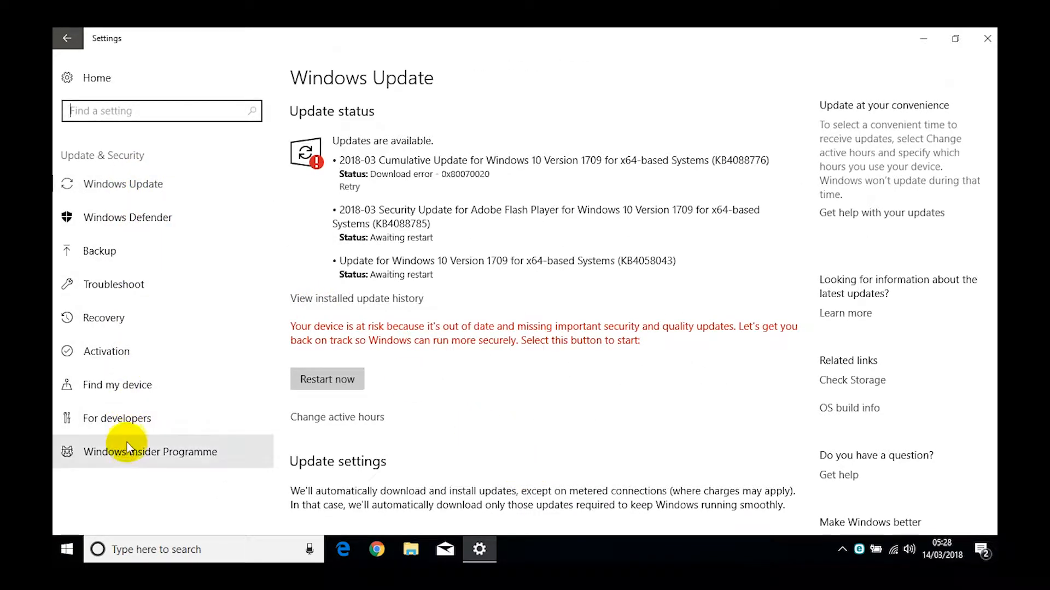
mouse_move(114, 251)
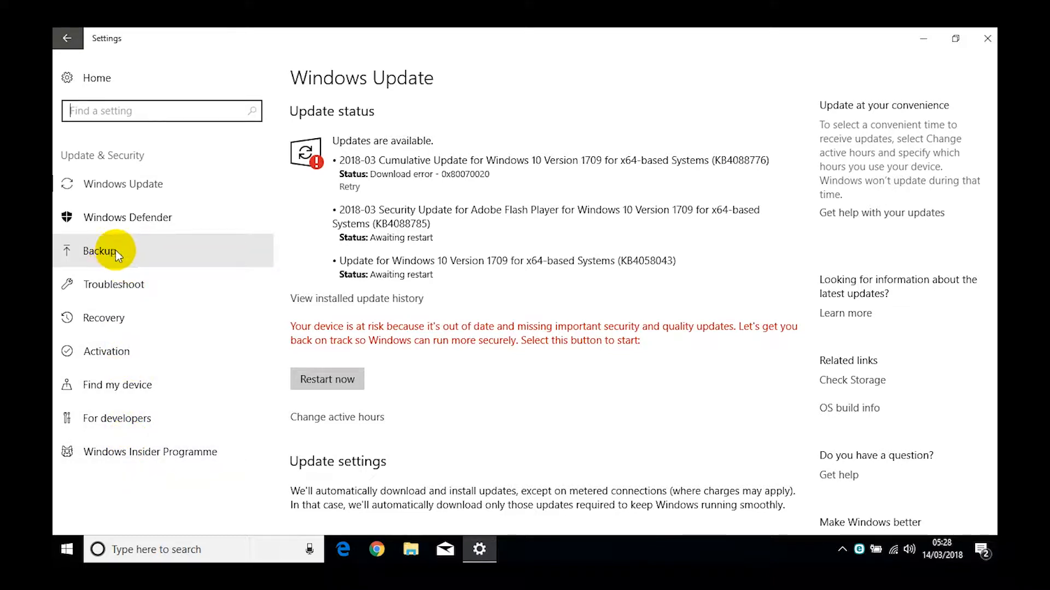
click(99, 250)
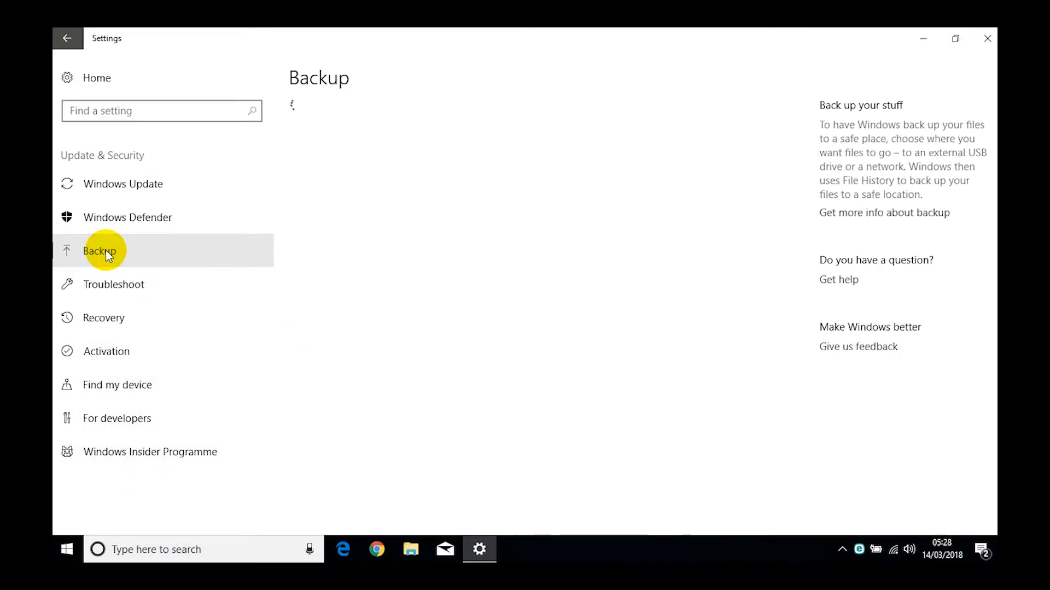
click(99, 251)
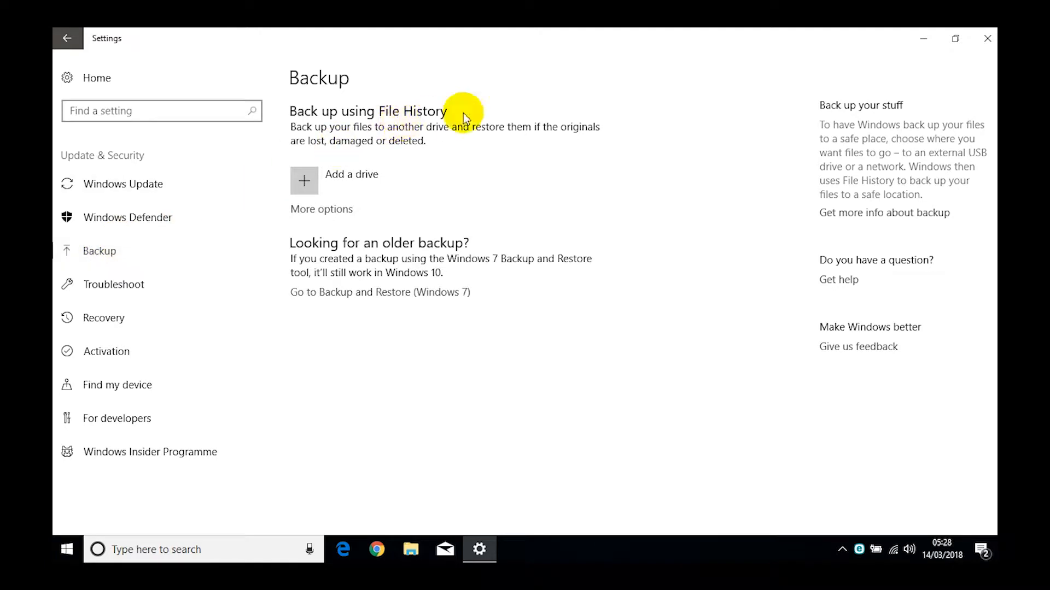
mouse_move(540, 120)
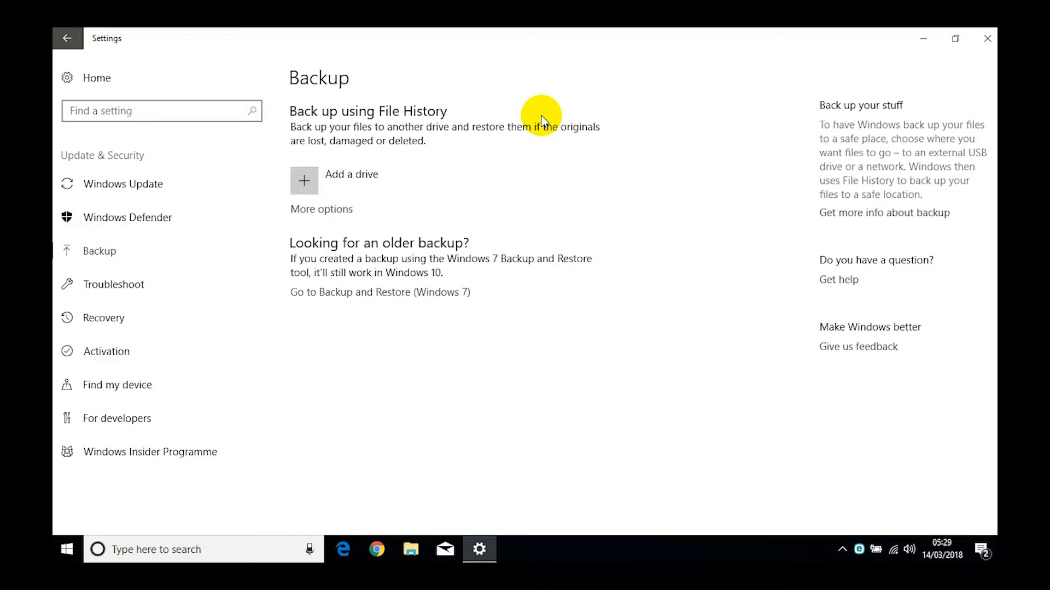
mouse_move(420, 263)
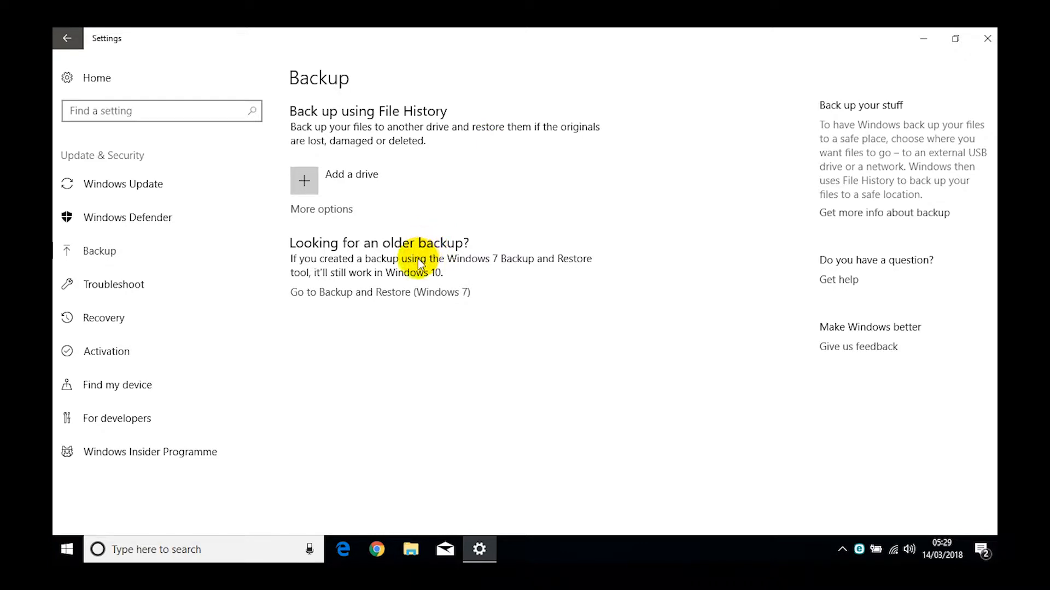
mouse_move(308, 260)
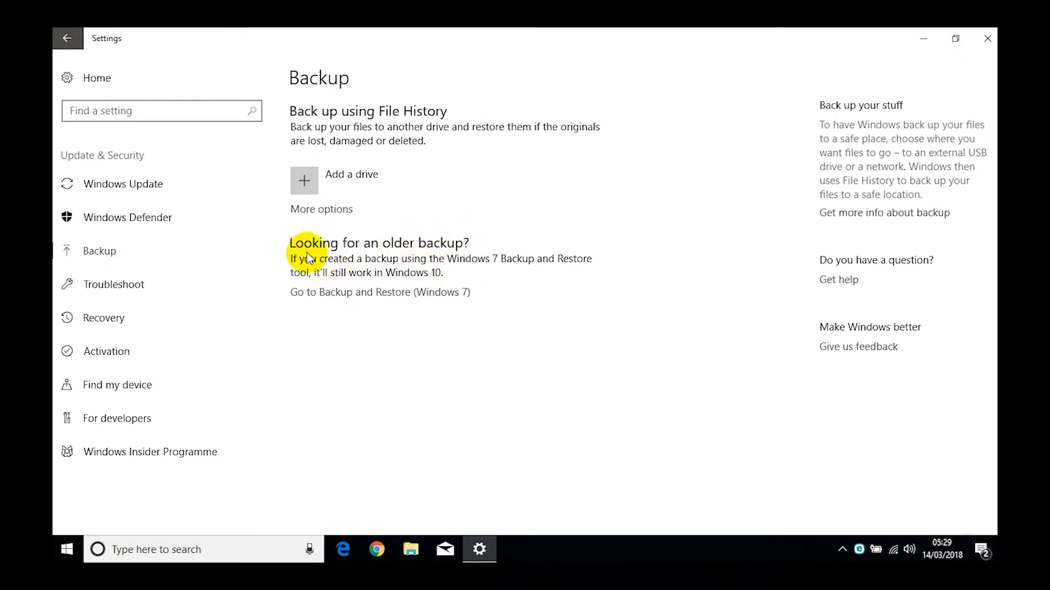
mouse_move(408, 294)
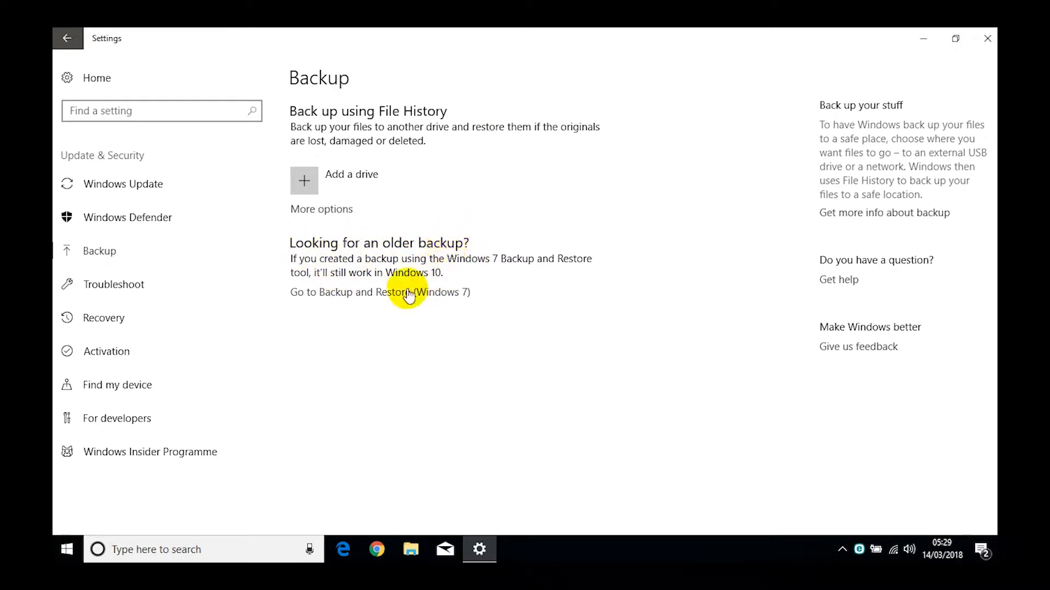
mouse_move(389, 298)
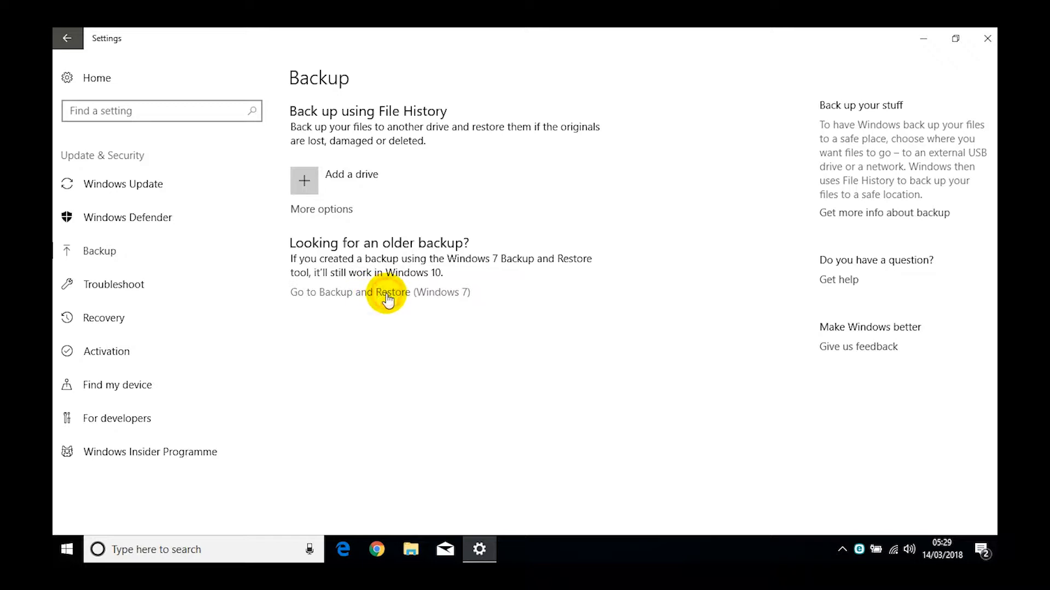
Launch Backup and Restore (Windows 7), which reports Windows Backup is not set up.
click(379, 292)
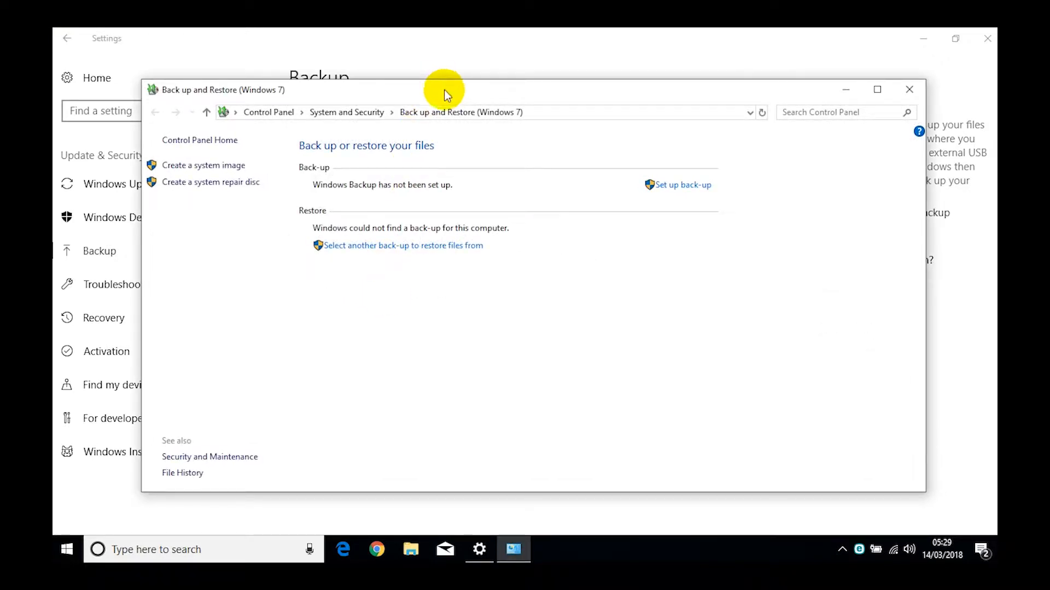
mouse_move(637, 206)
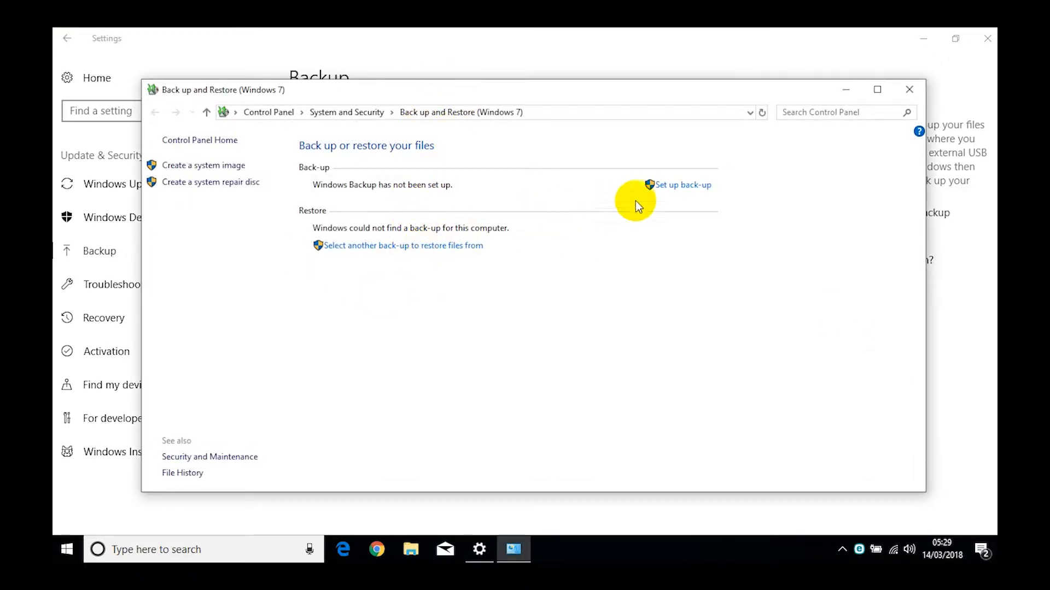
mouse_move(381, 189)
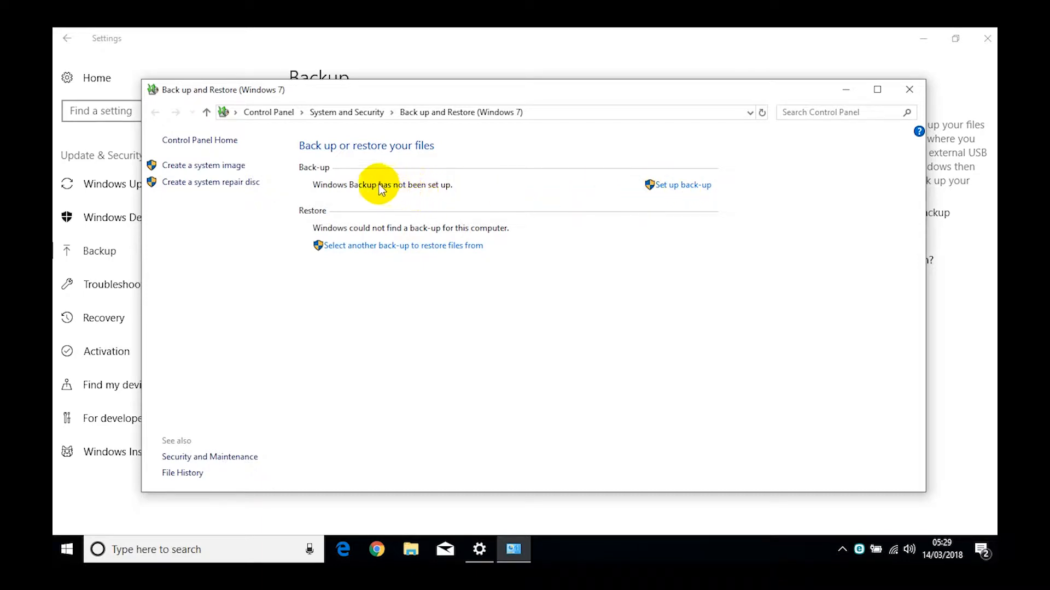
mouse_move(748, 93)
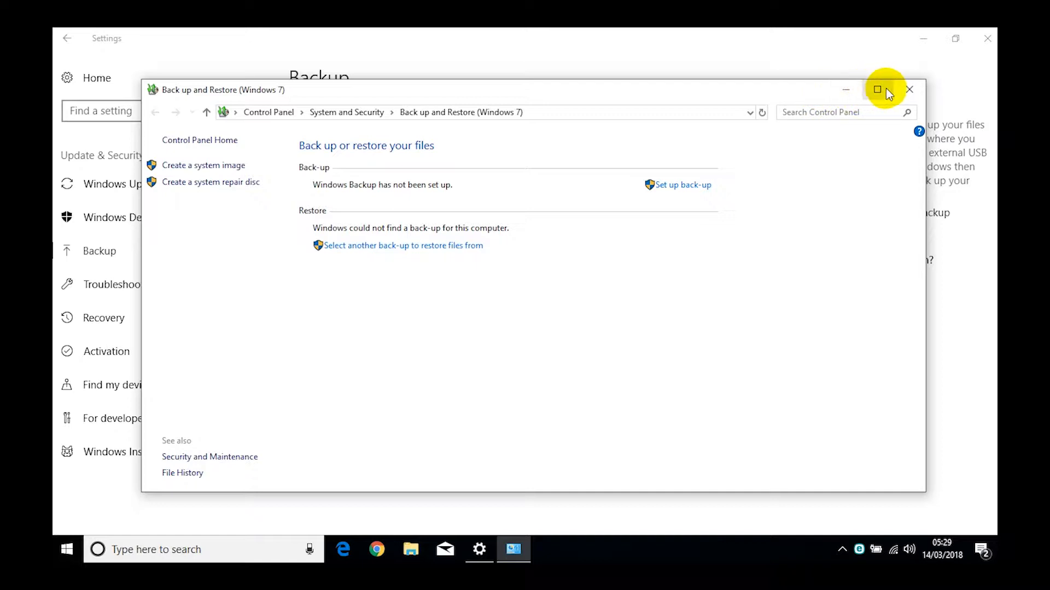
Close the Backup and Restore (Windows 7) window to return to Backup settings.
click(910, 89)
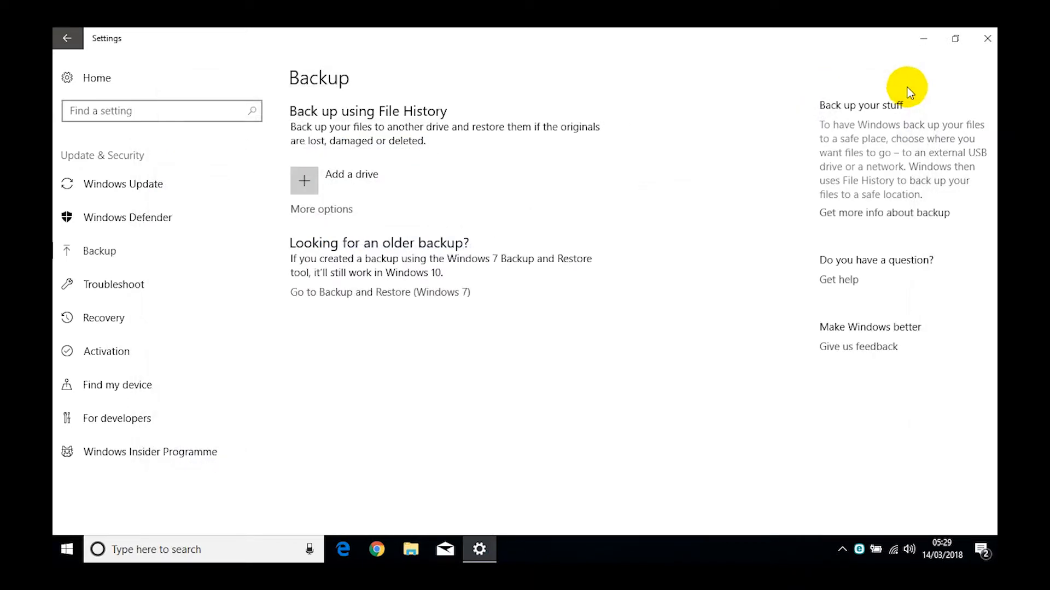
mouse_move(528, 47)
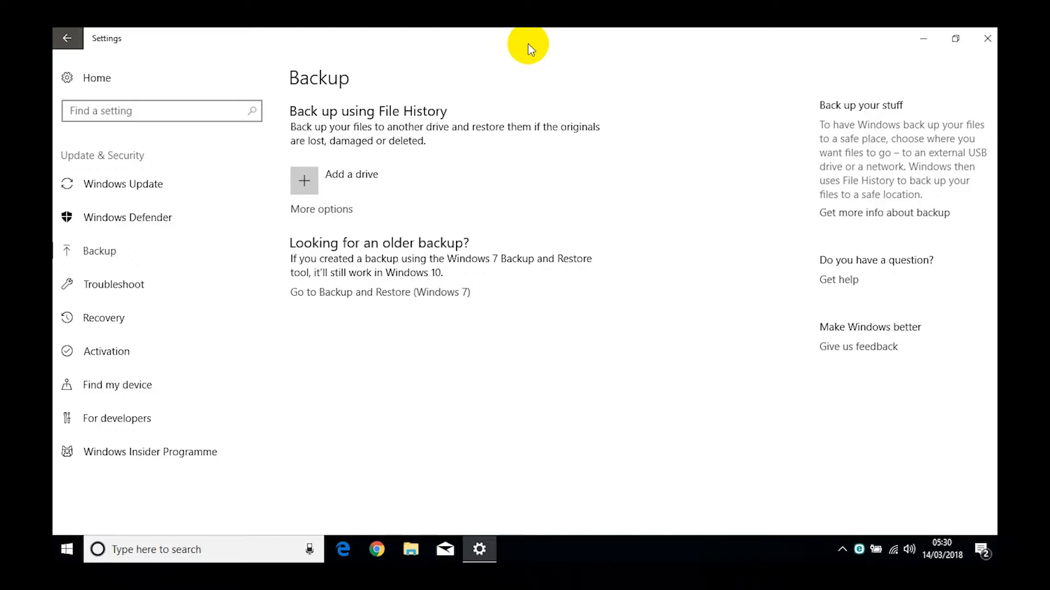
mouse_move(341, 181)
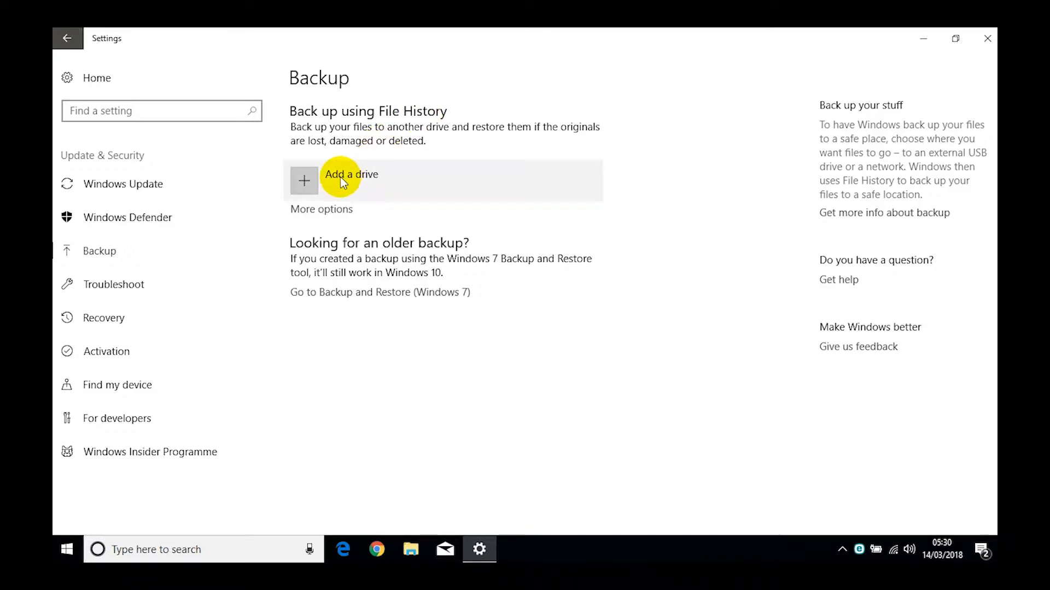
mouse_move(335, 188)
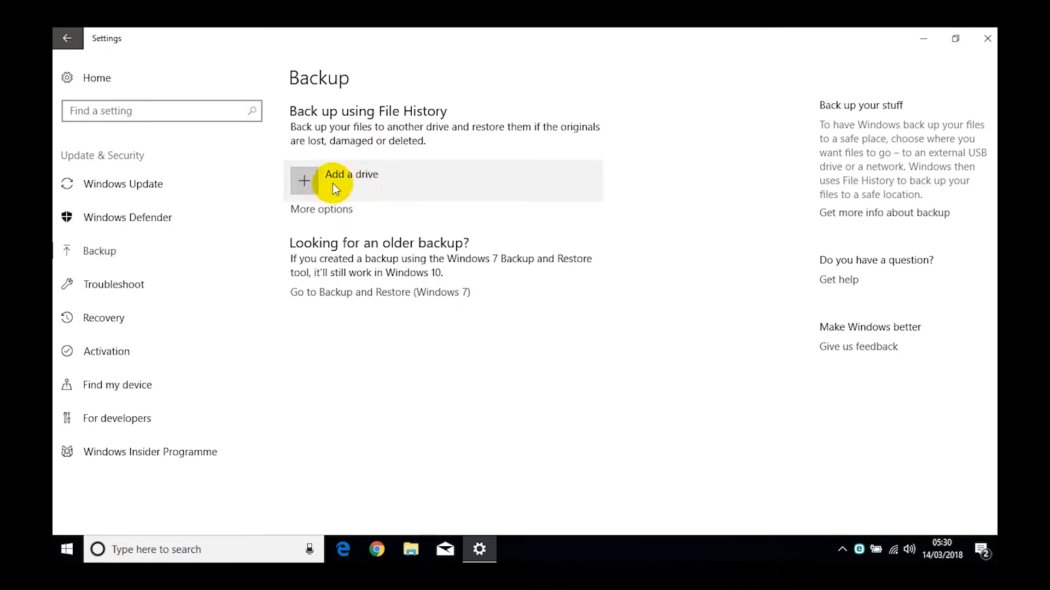
click(302, 181)
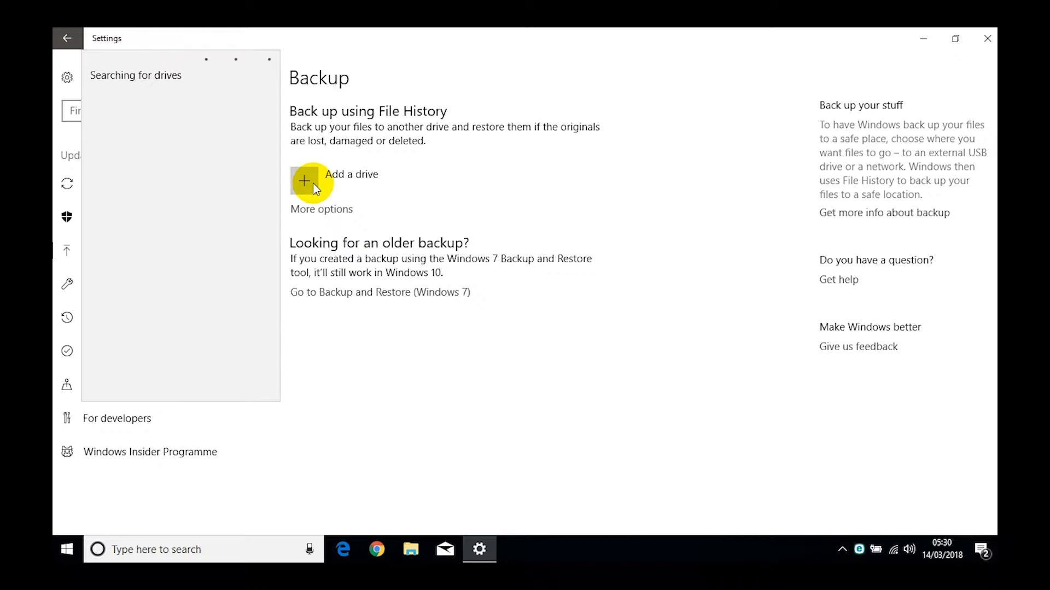
click(303, 181)
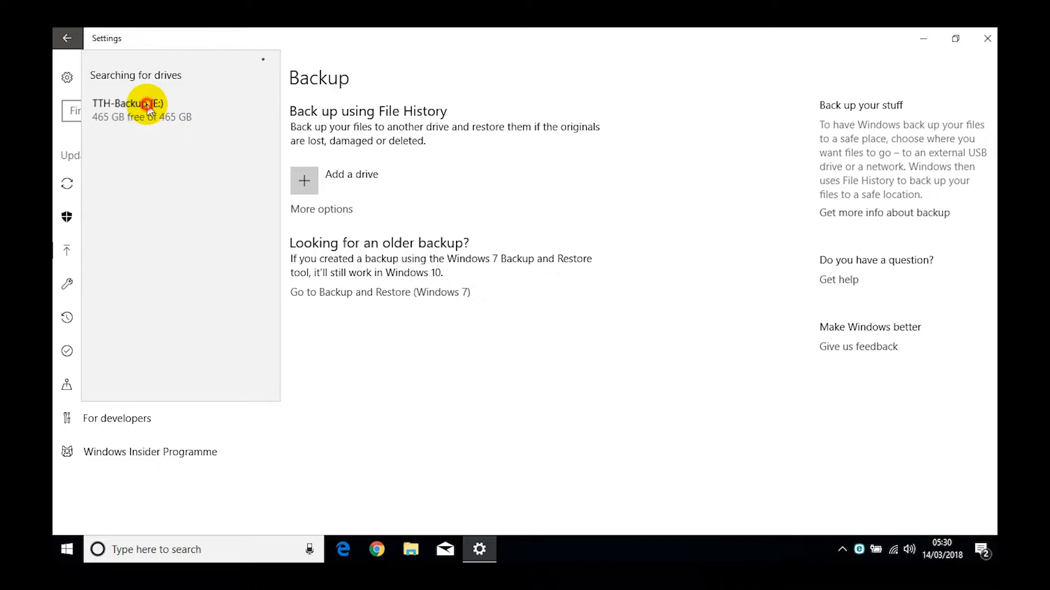
click(131, 109)
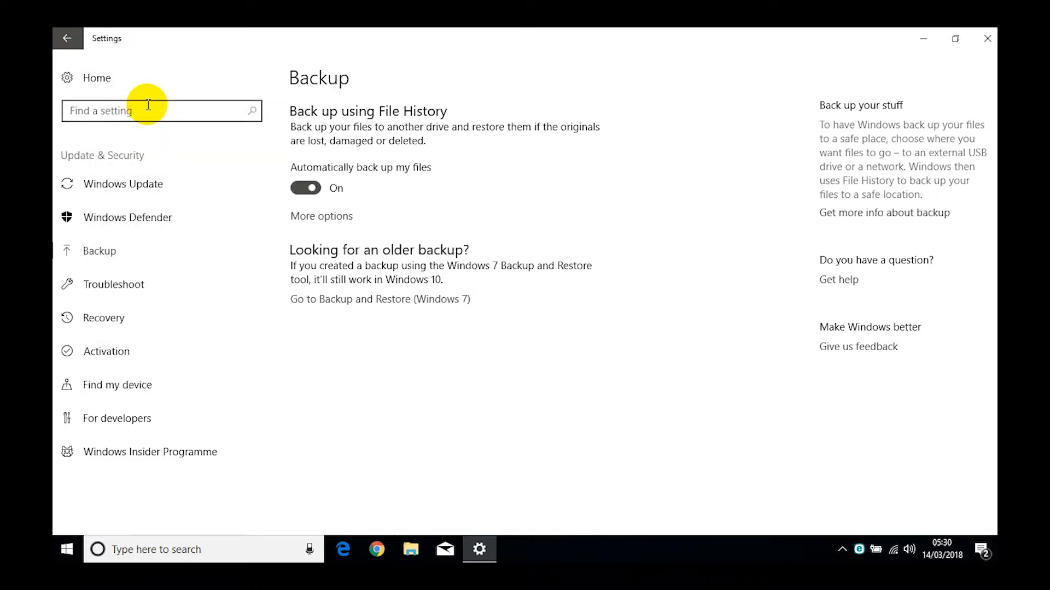
mouse_move(306, 187)
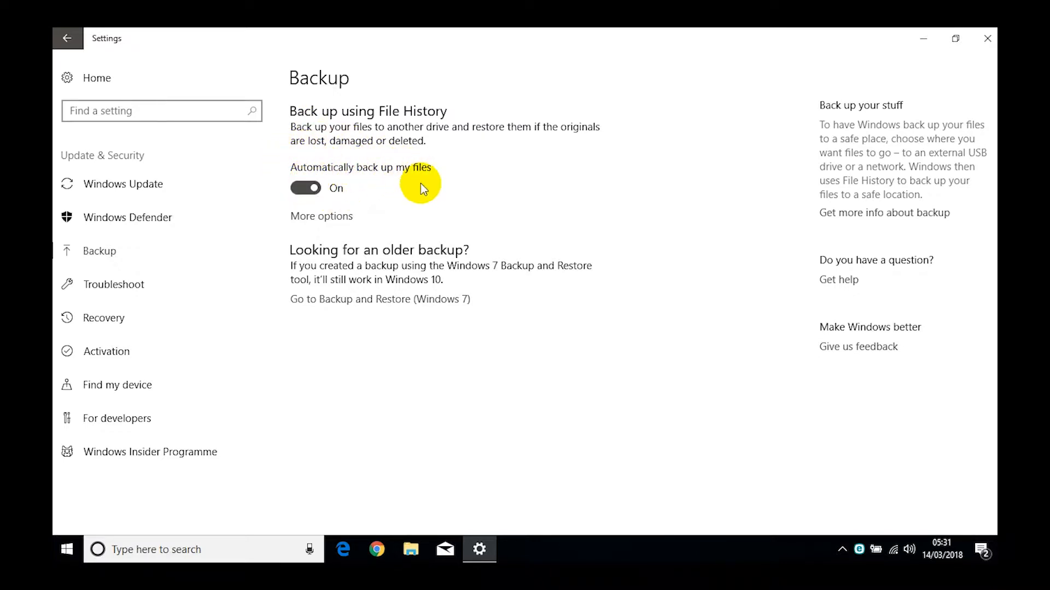
mouse_move(420, 170)
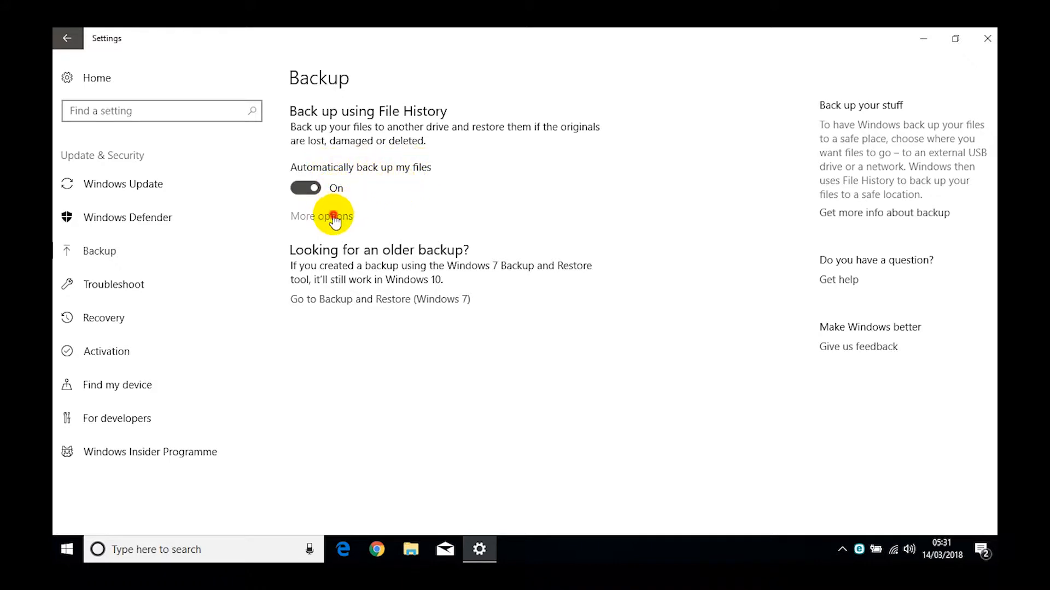
In More options, change 'Back up my files' from Every hour to Daily.
click(321, 215)
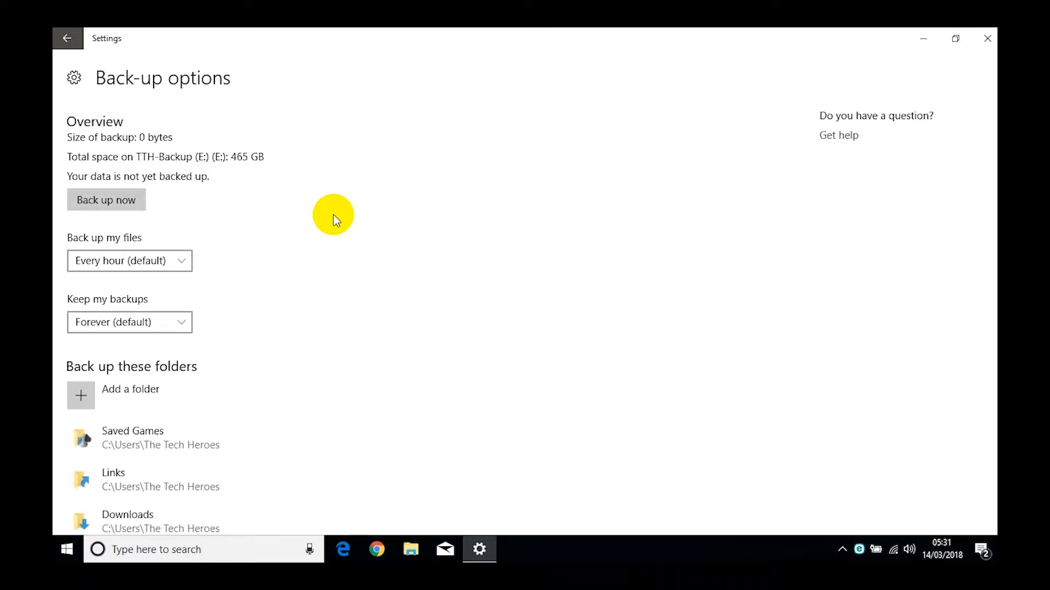
mouse_move(123, 129)
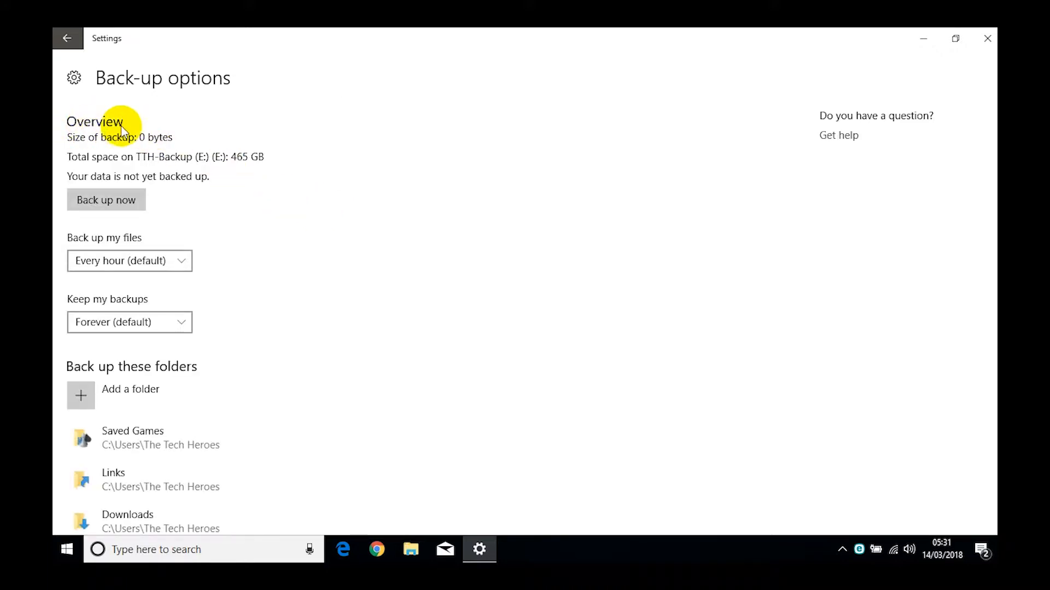
mouse_move(156, 137)
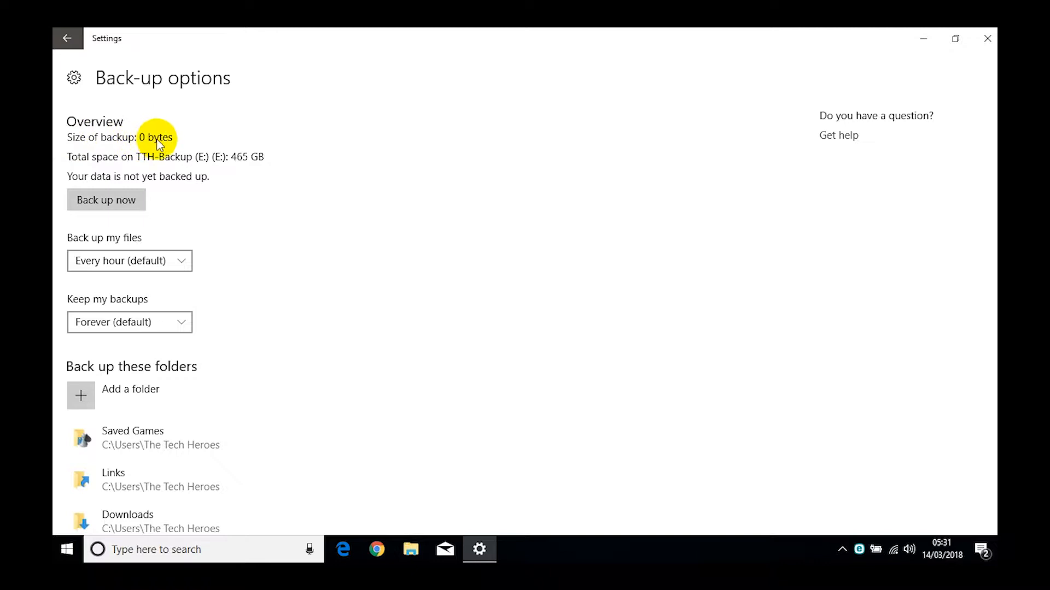
mouse_move(169, 142)
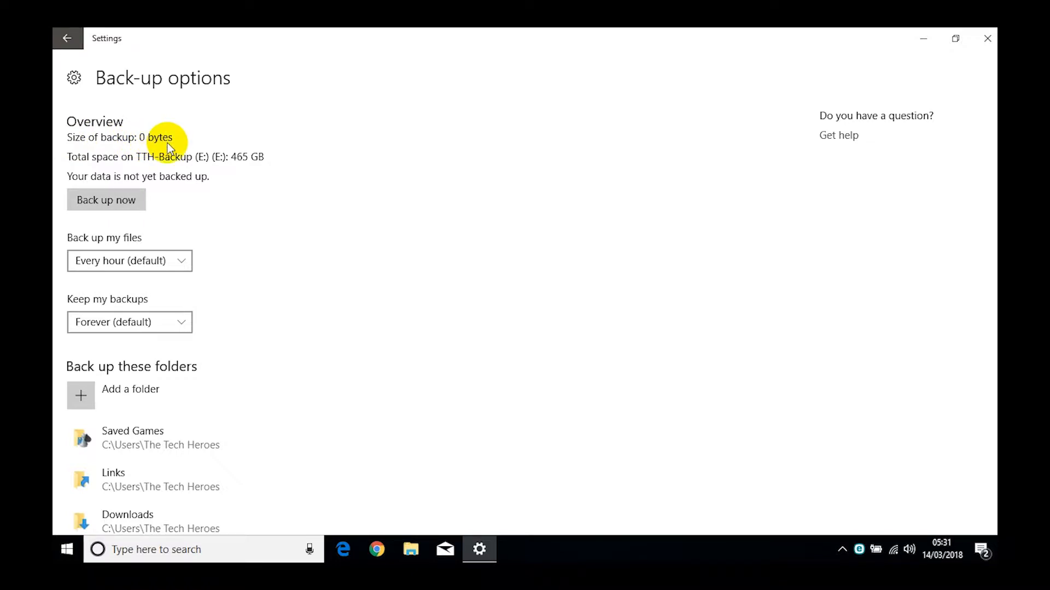
mouse_move(102, 161)
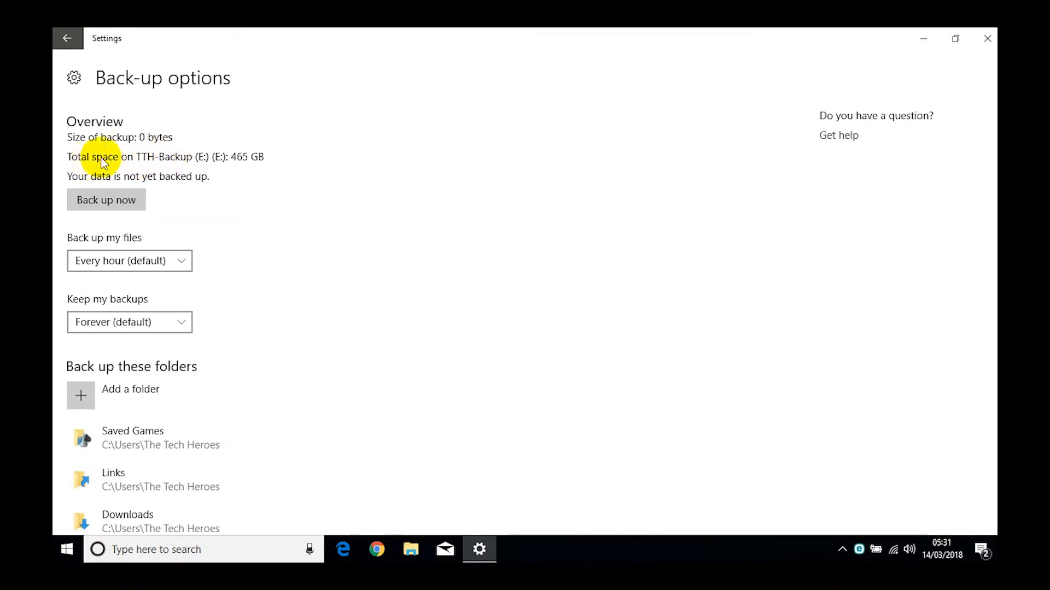
mouse_move(224, 164)
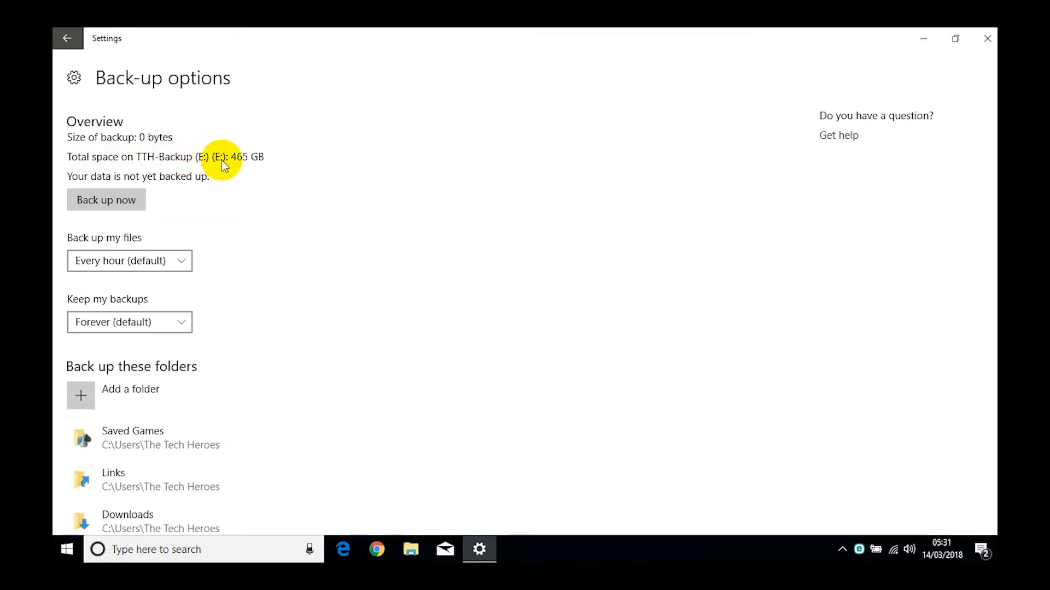
mouse_move(147, 171)
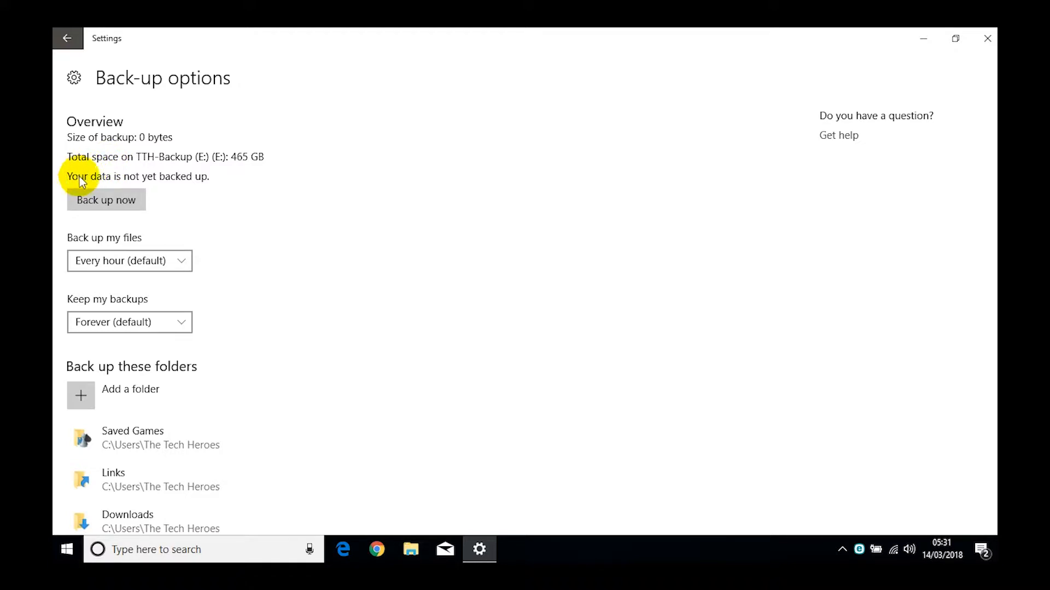
mouse_move(187, 182)
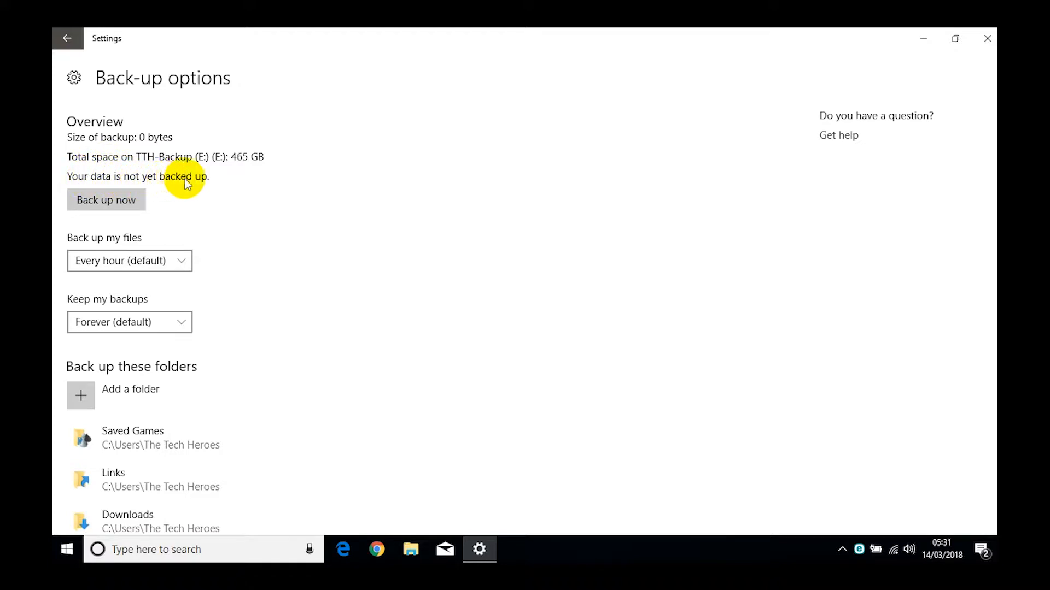
mouse_move(184, 161)
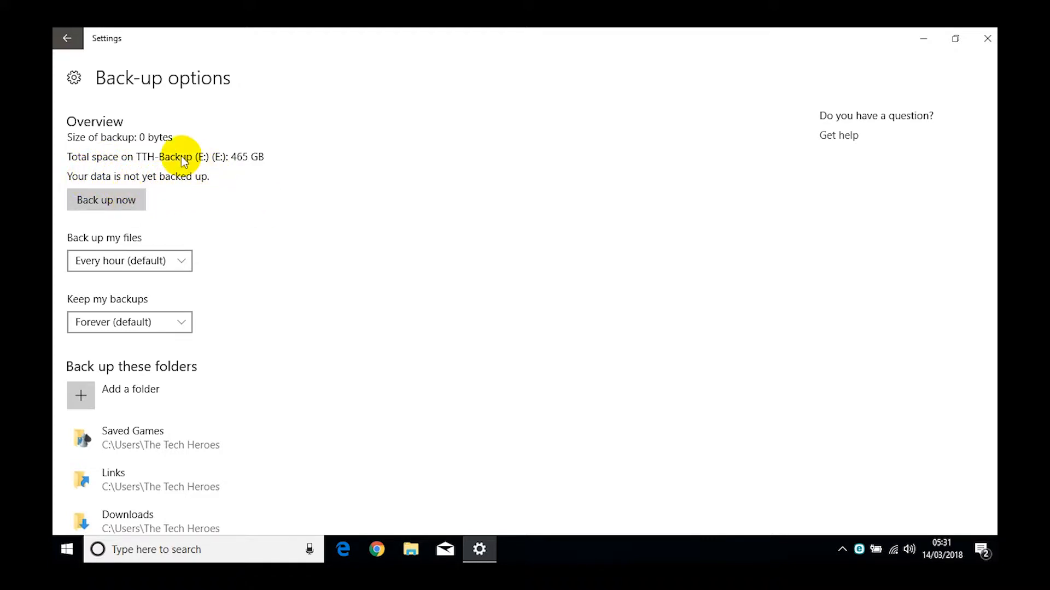
mouse_move(223, 257)
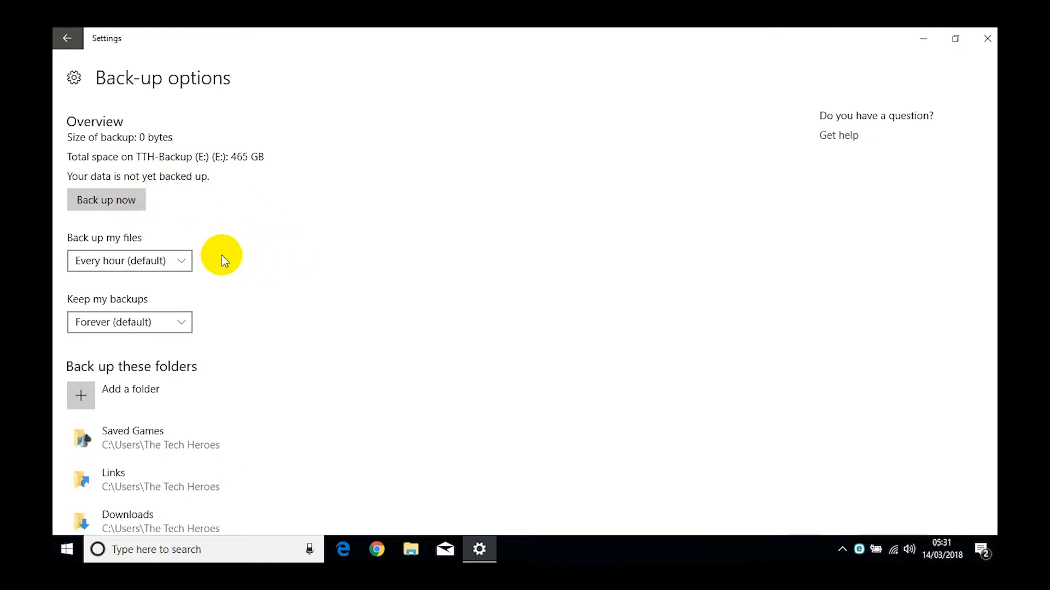
mouse_move(120, 262)
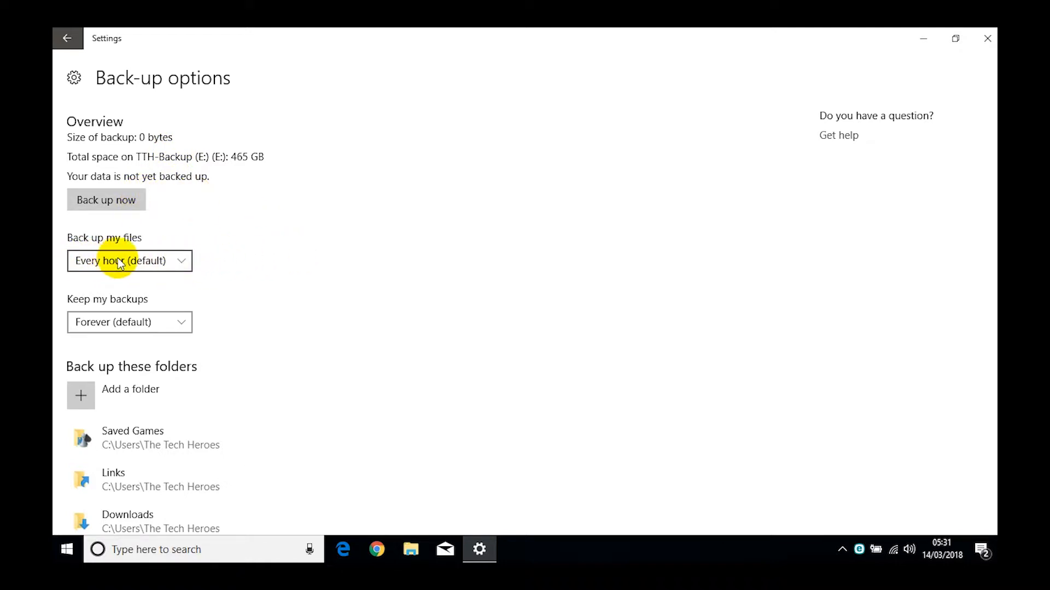
mouse_move(155, 305)
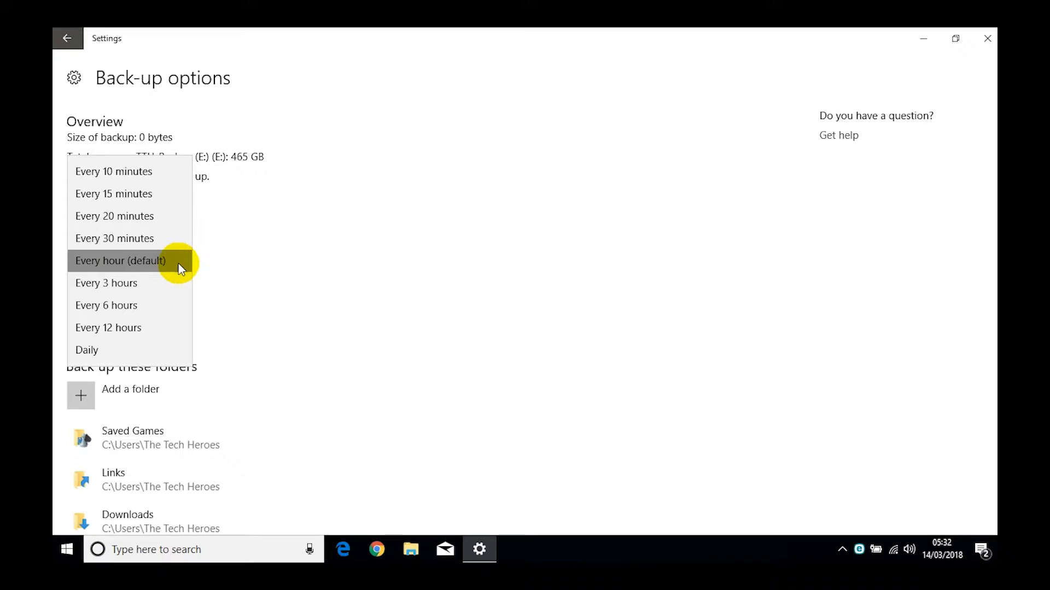
mouse_move(104, 350)
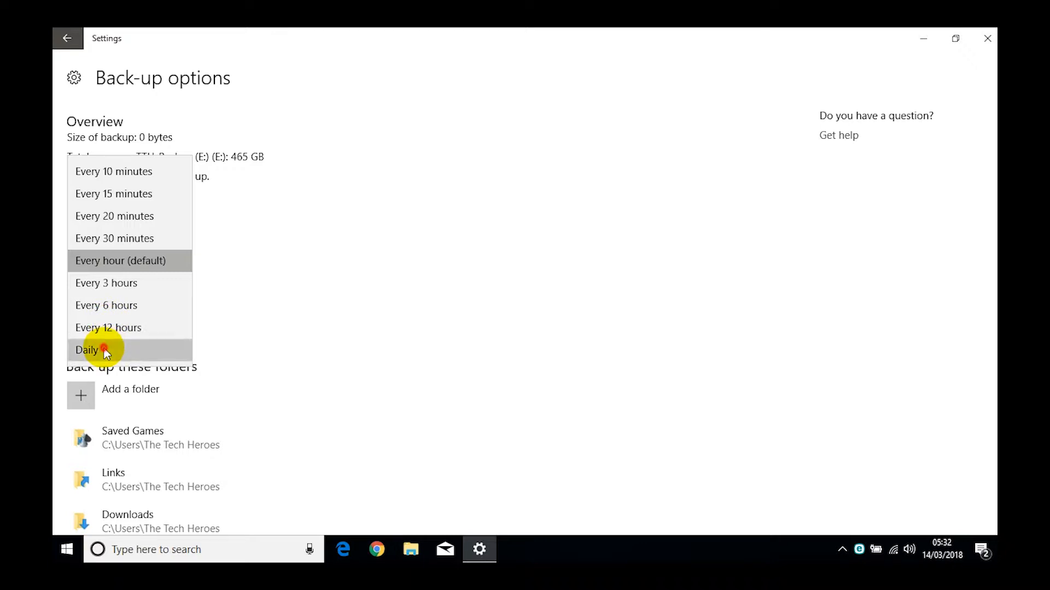
click(87, 349)
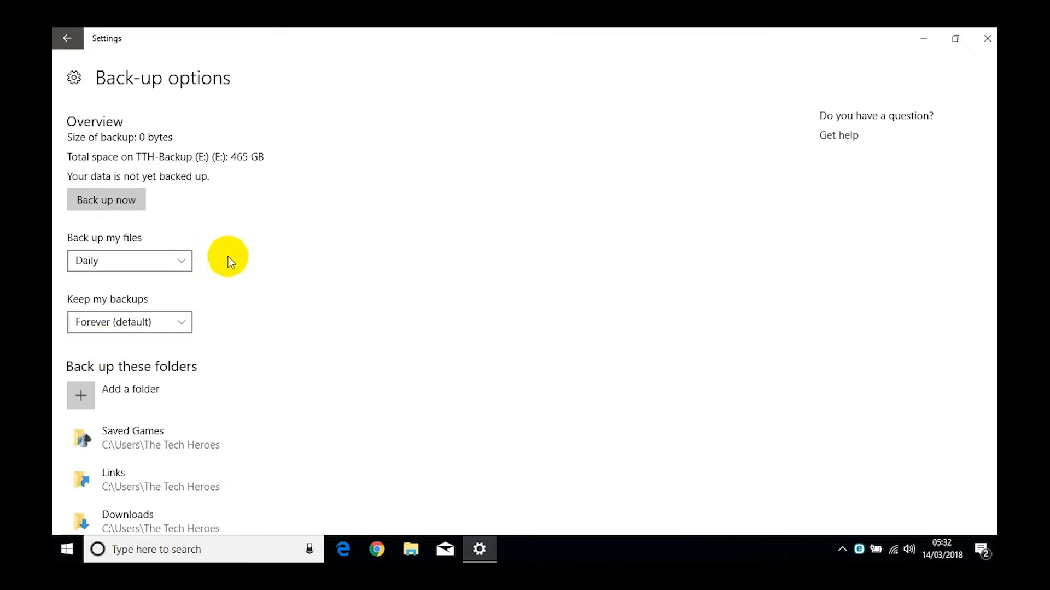
mouse_move(147, 305)
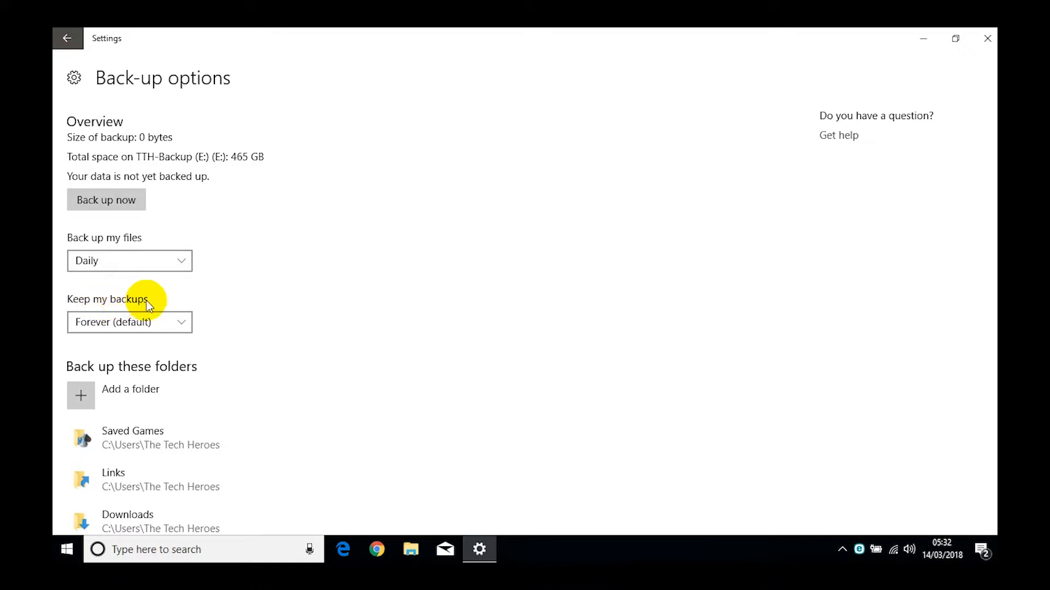
mouse_move(188, 325)
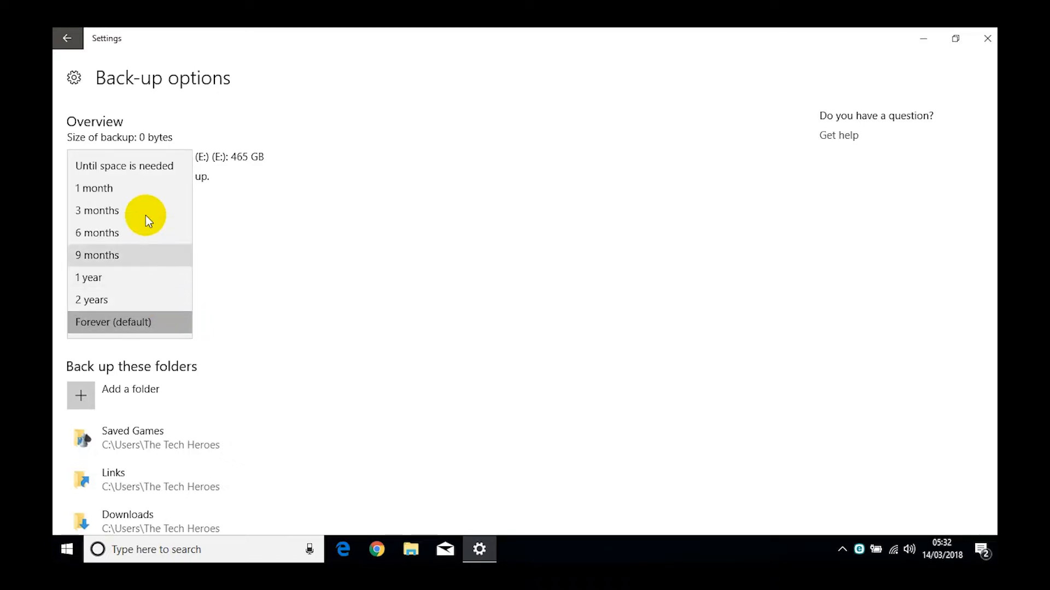
mouse_move(151, 165)
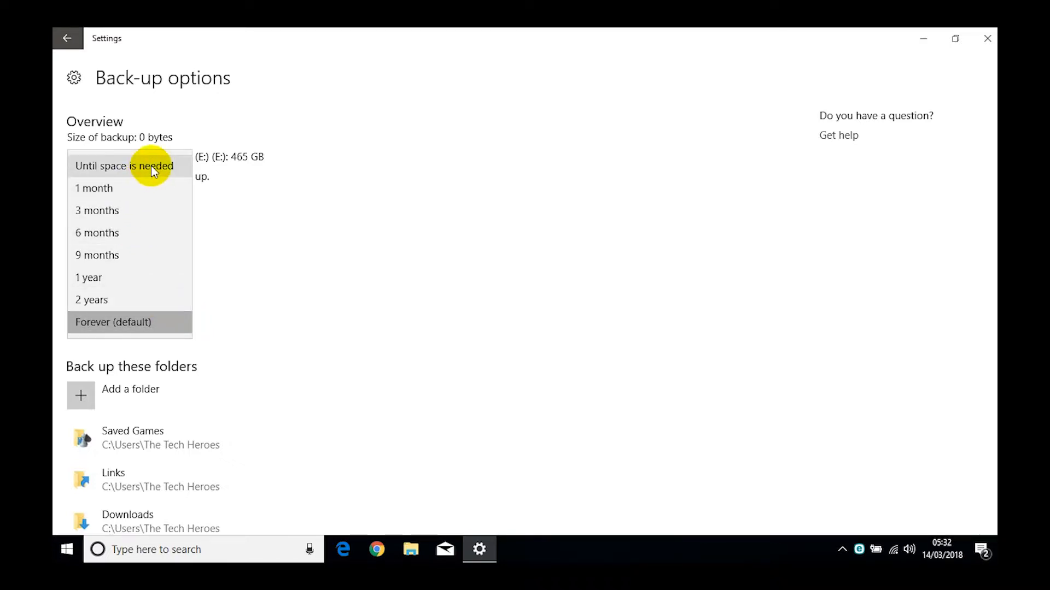
Set 'Keep my backups' to 'Until space is needed'.
click(124, 165)
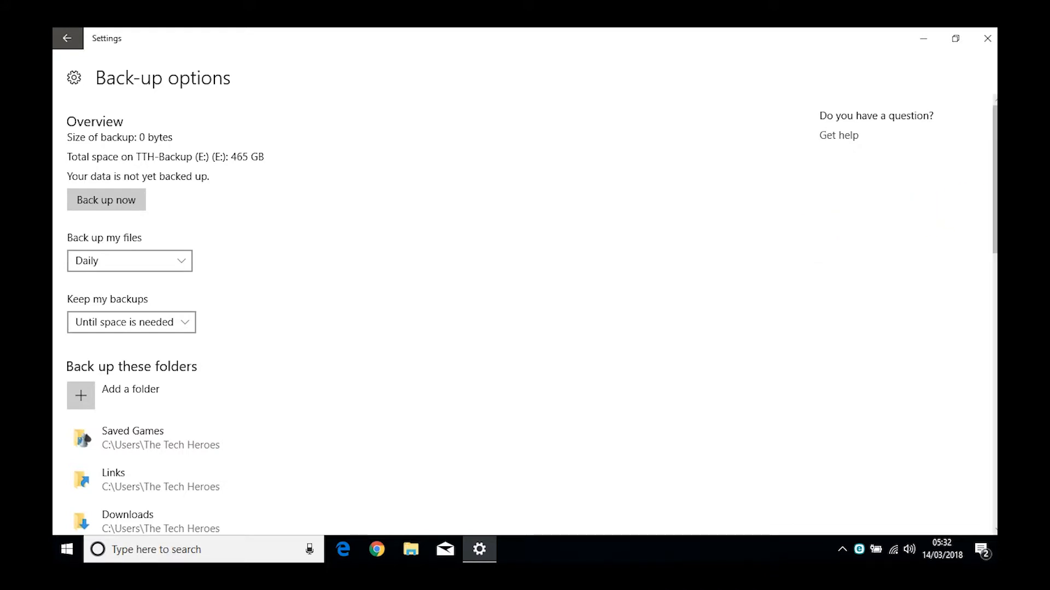
mouse_move(985, 201)
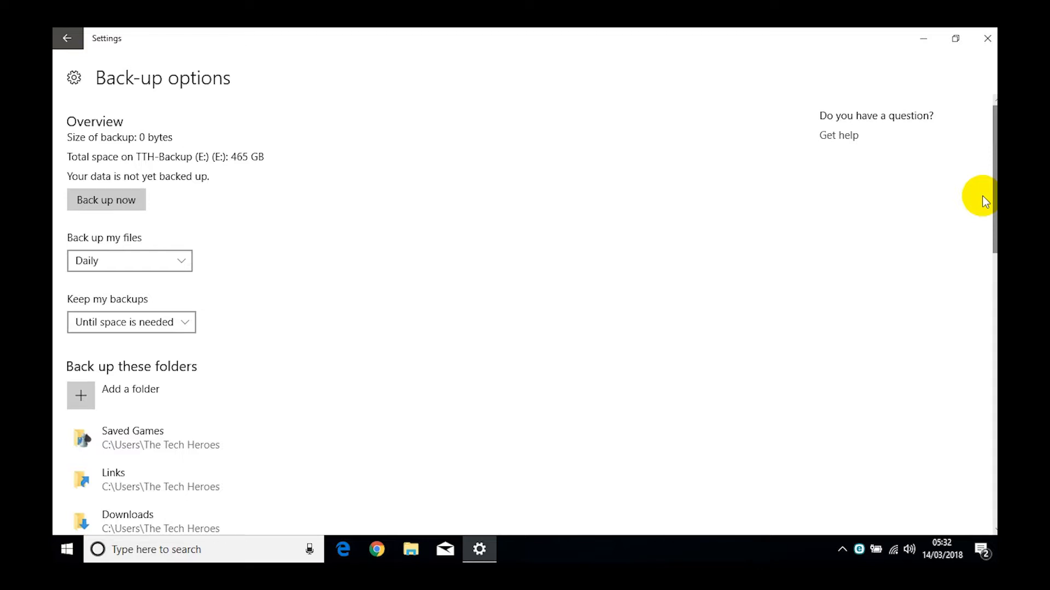
mouse_move(529, 280)
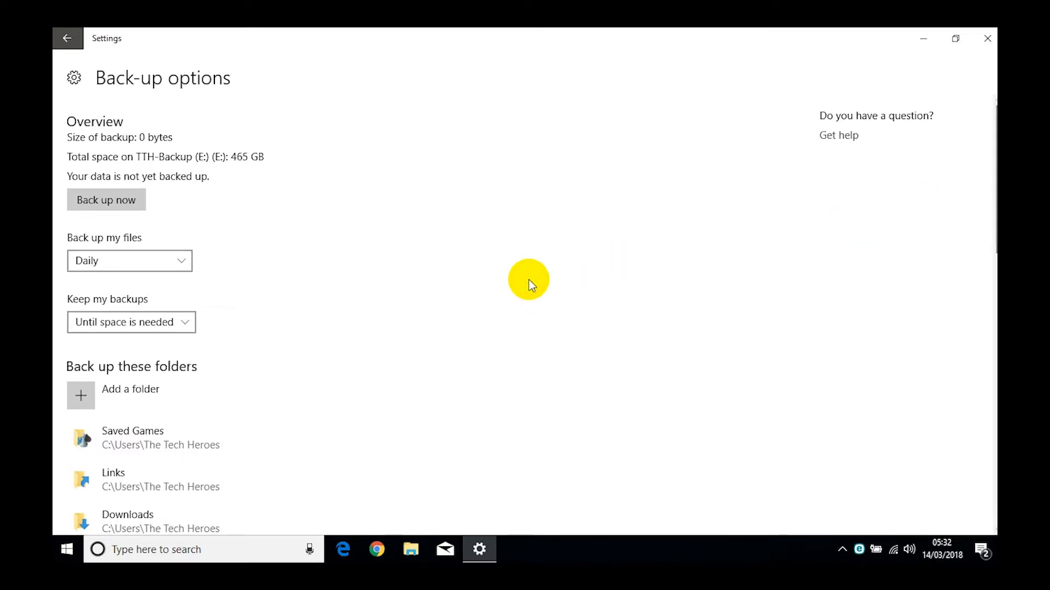
Remove OneDrive from the folders backed up to TTH-Backup (E:).
scroll(down, 3)
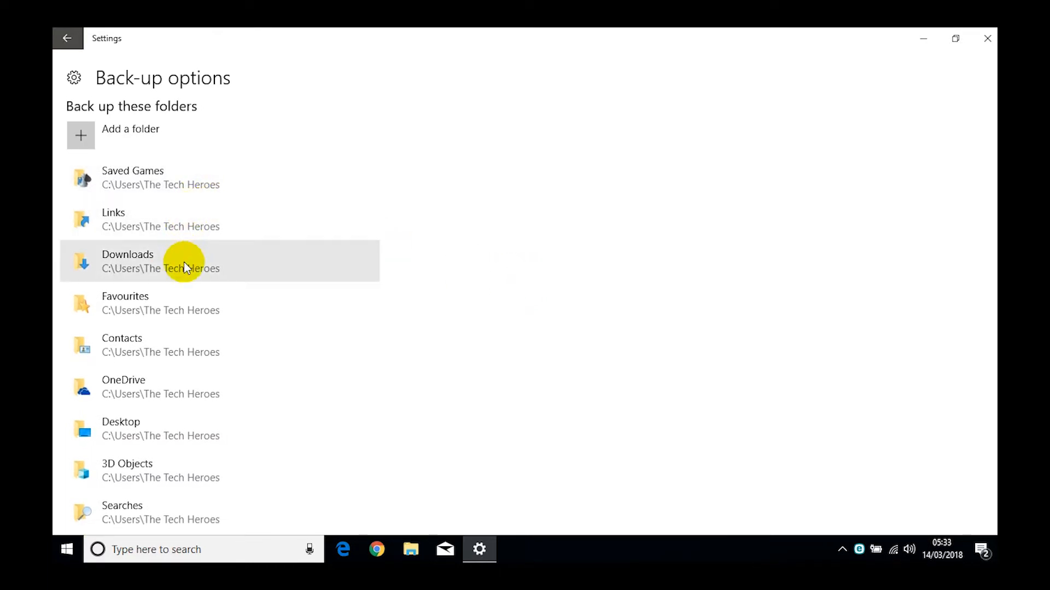
mouse_move(176, 387)
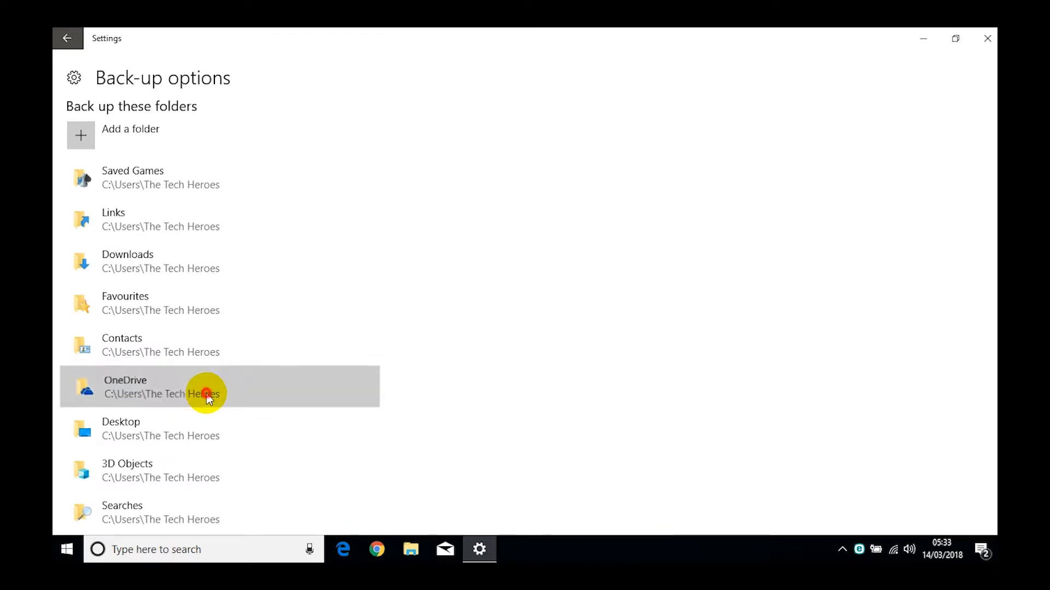
click(208, 394)
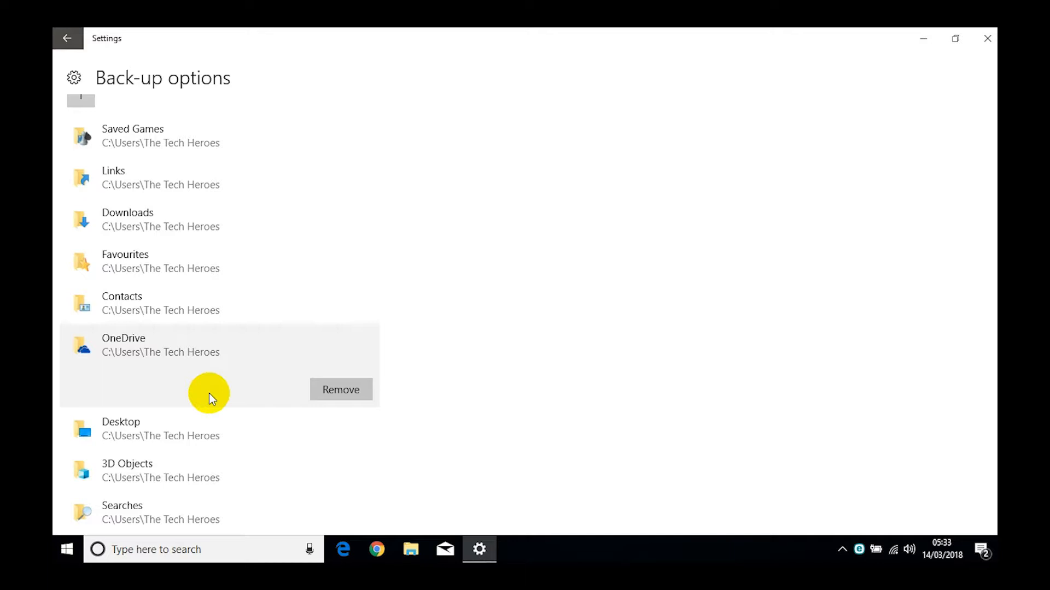
mouse_move(231, 387)
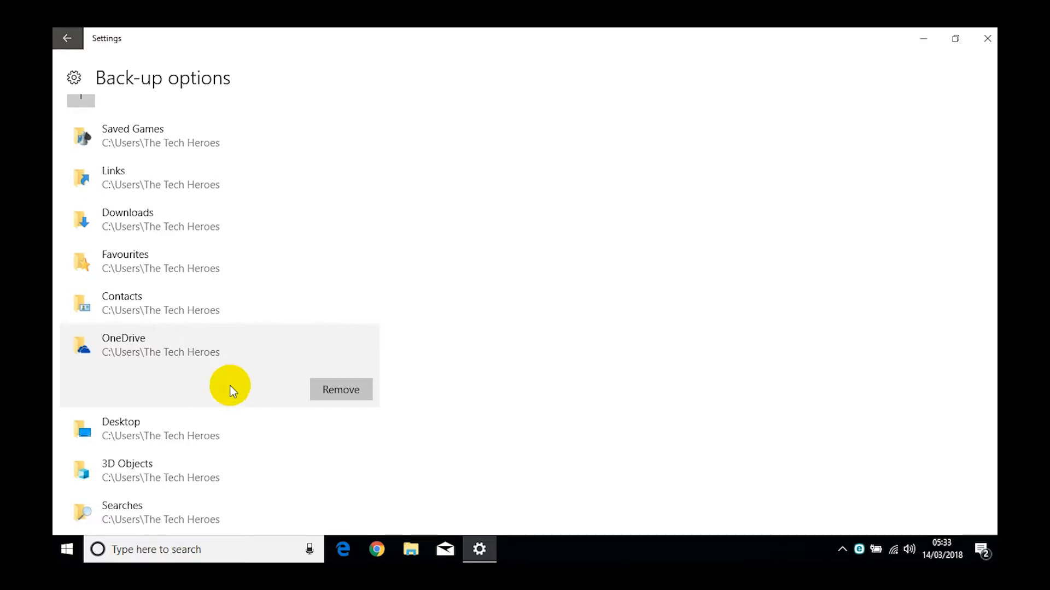
scroll(up, 3)
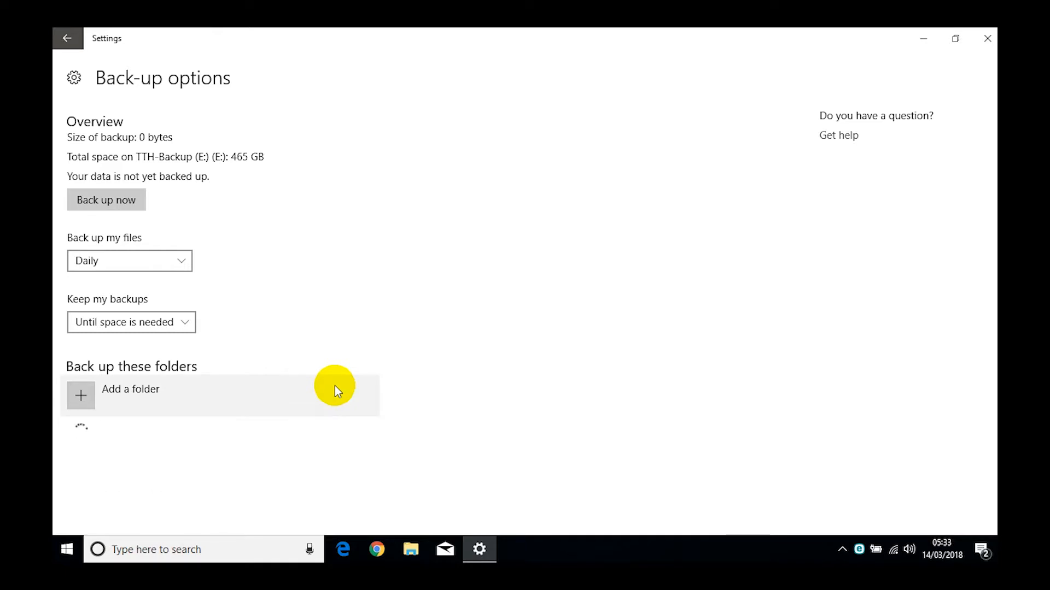
scroll(down, 3)
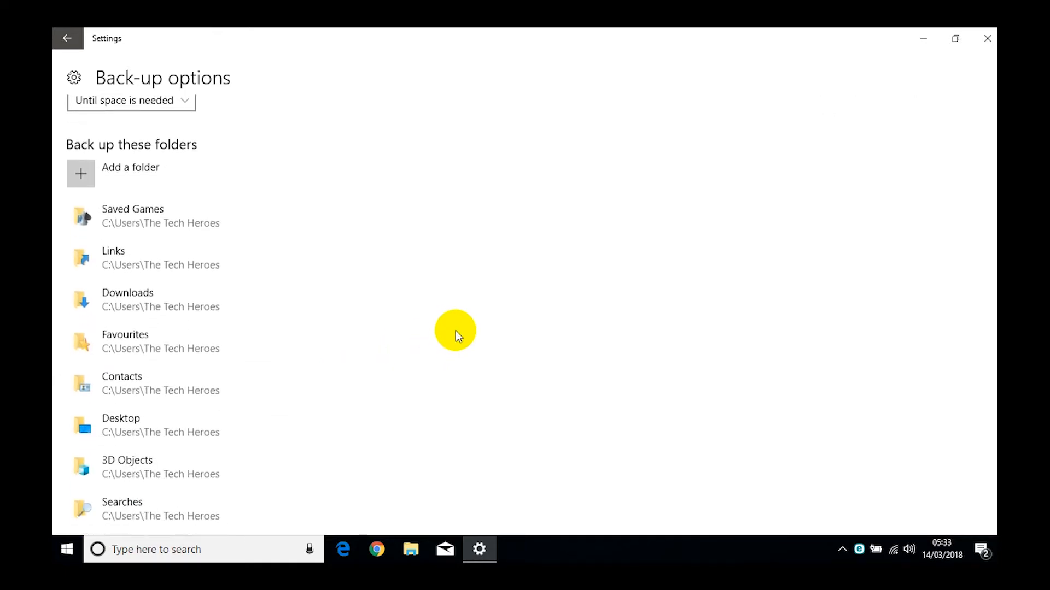
scroll(down, 3)
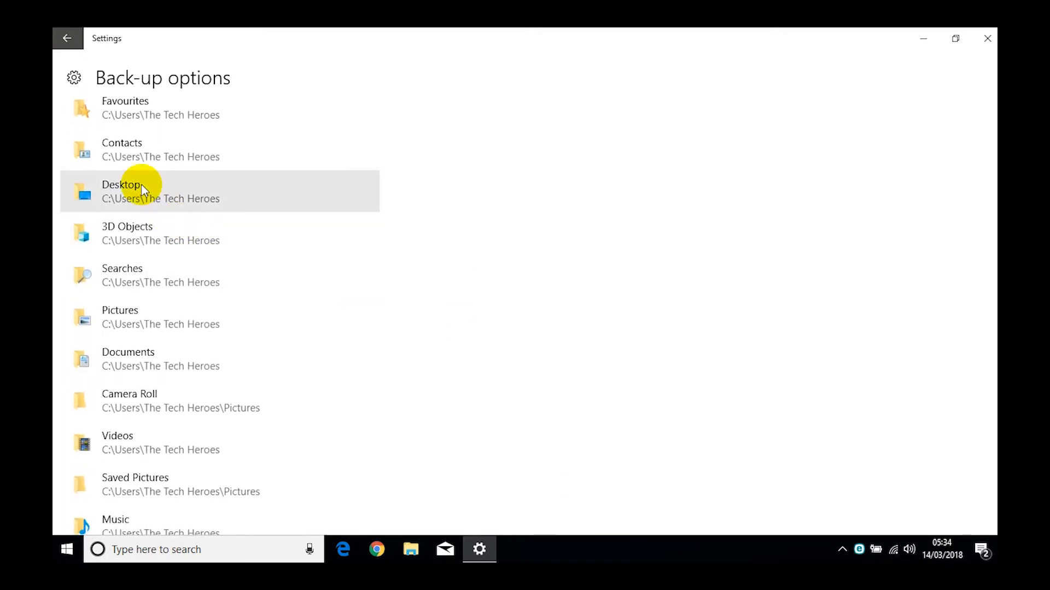
mouse_move(120, 192)
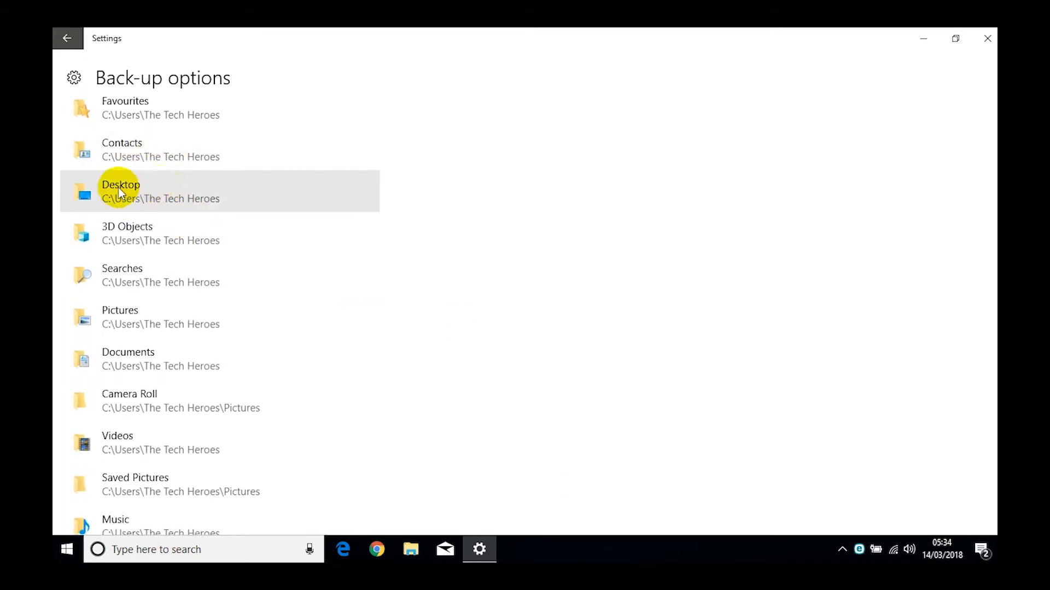
mouse_move(191, 202)
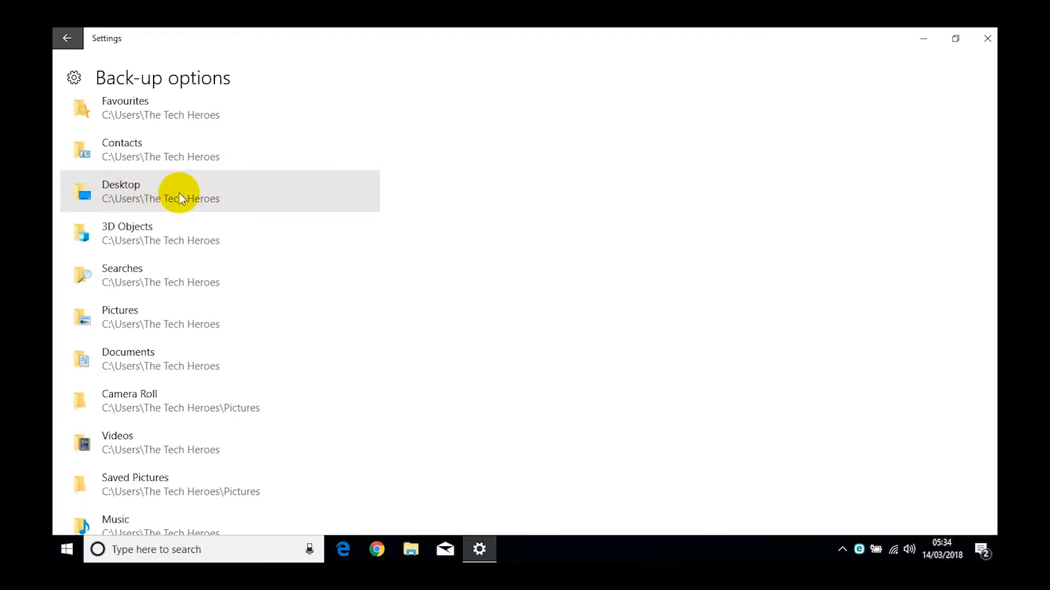
scroll(down, 3)
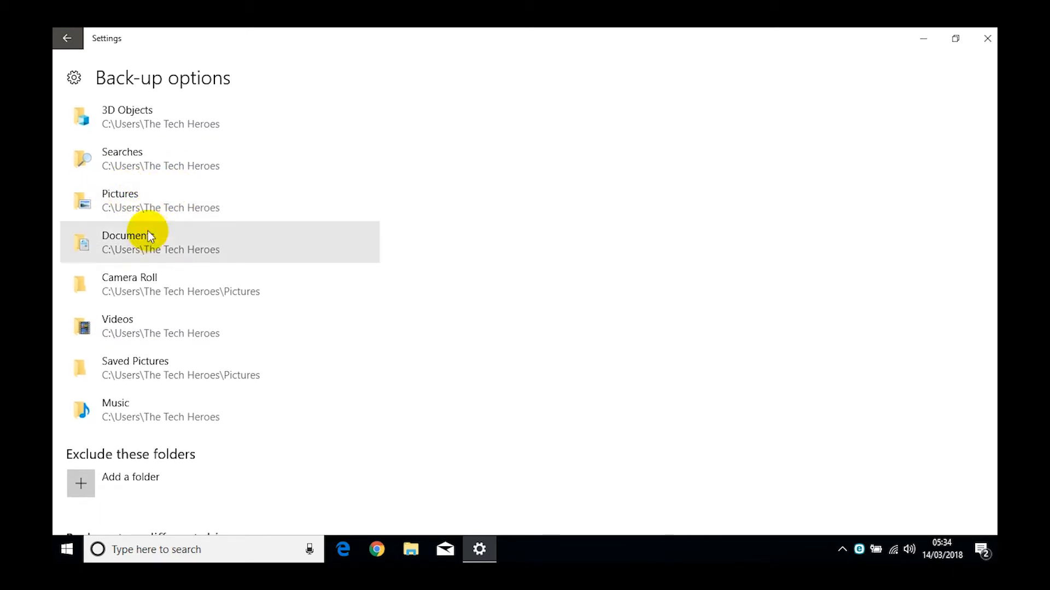
mouse_move(176, 381)
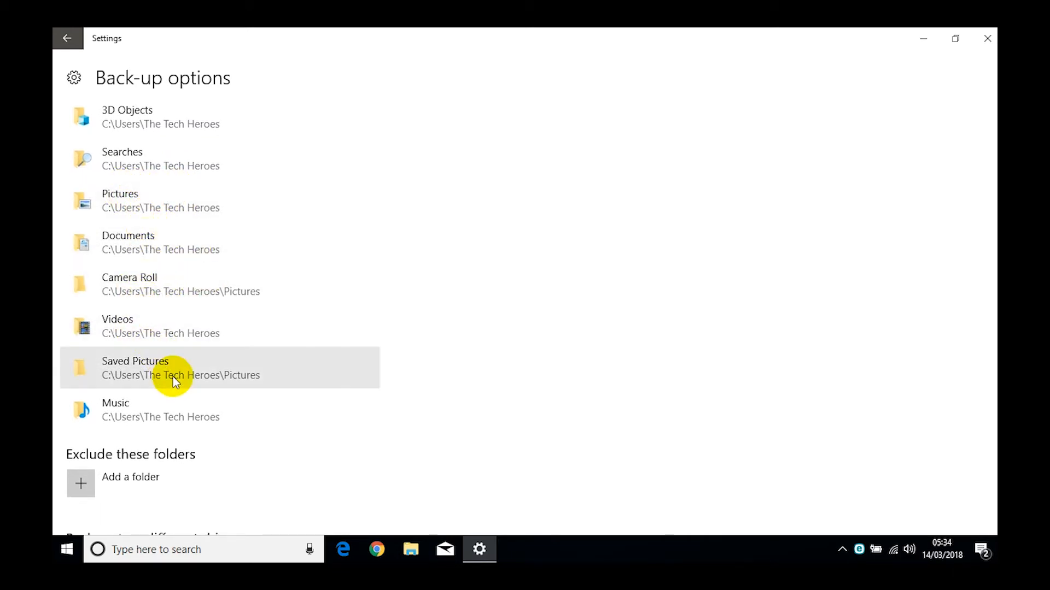
scroll(up, 3)
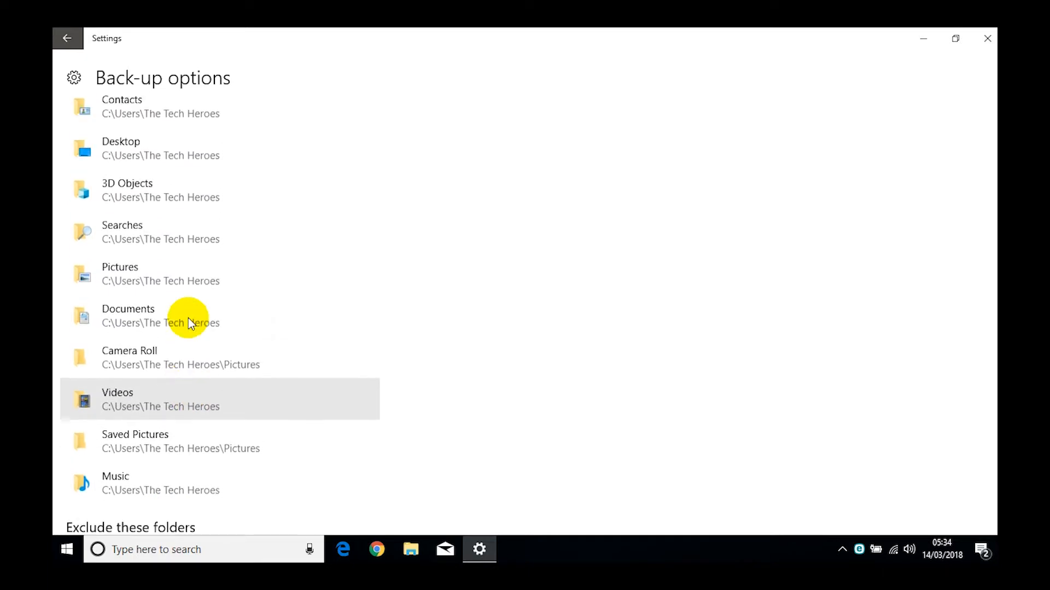
scroll(up, 3)
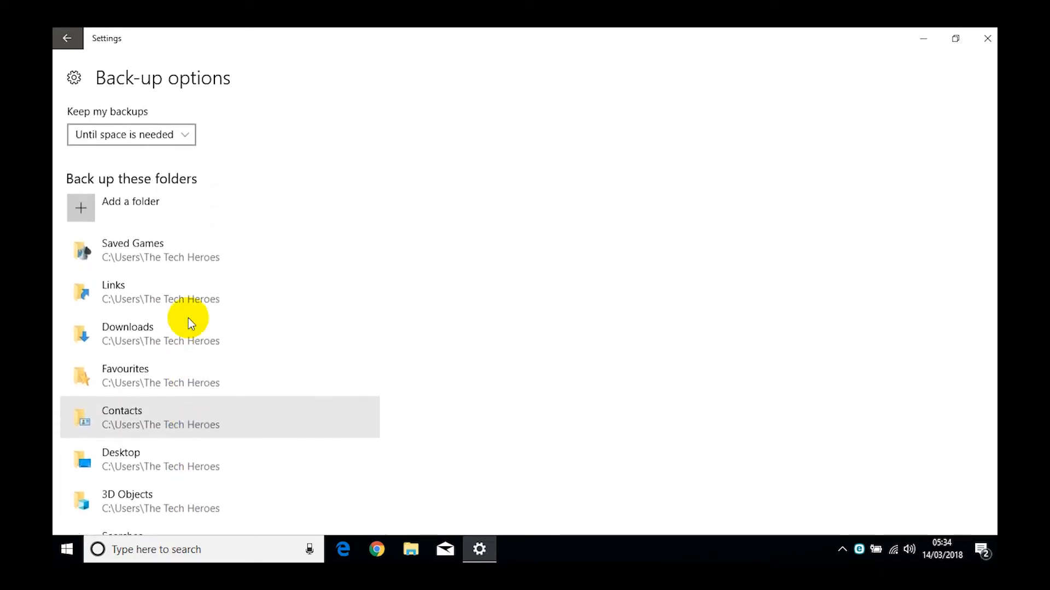
scroll(down, 3)
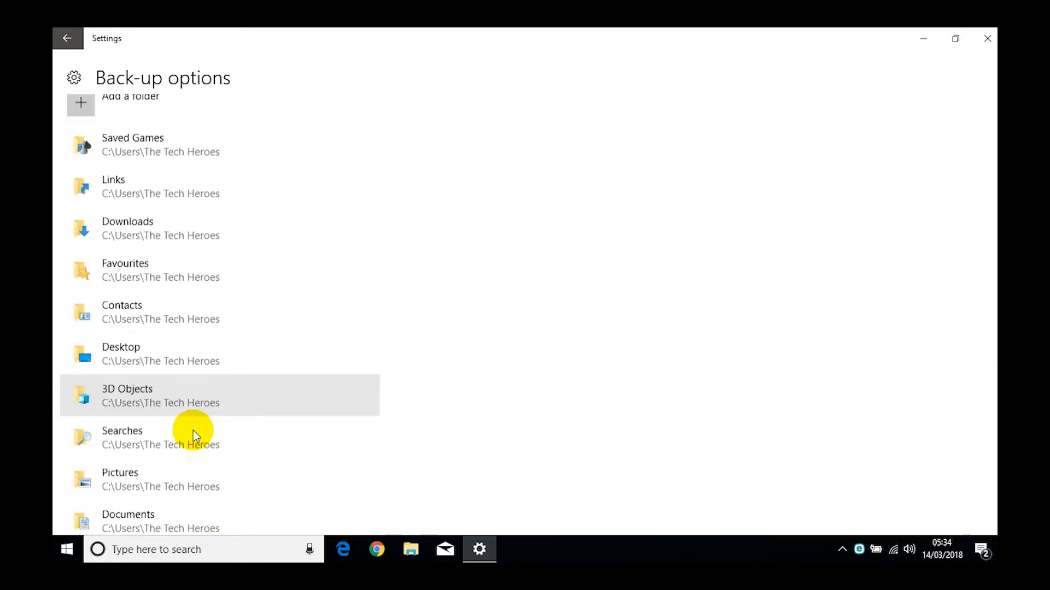
scroll(down, 3)
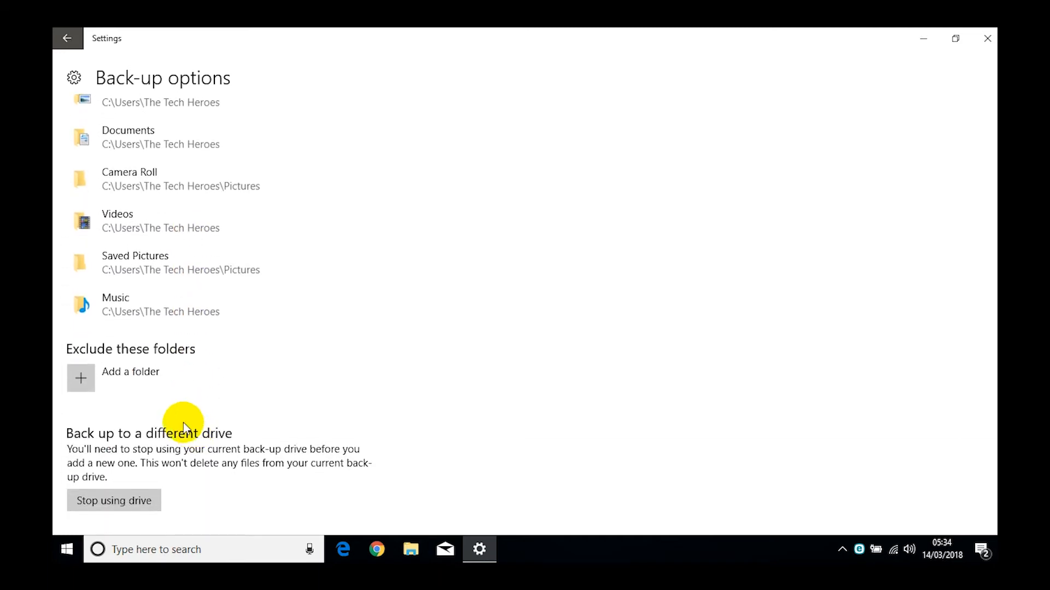
mouse_move(145, 430)
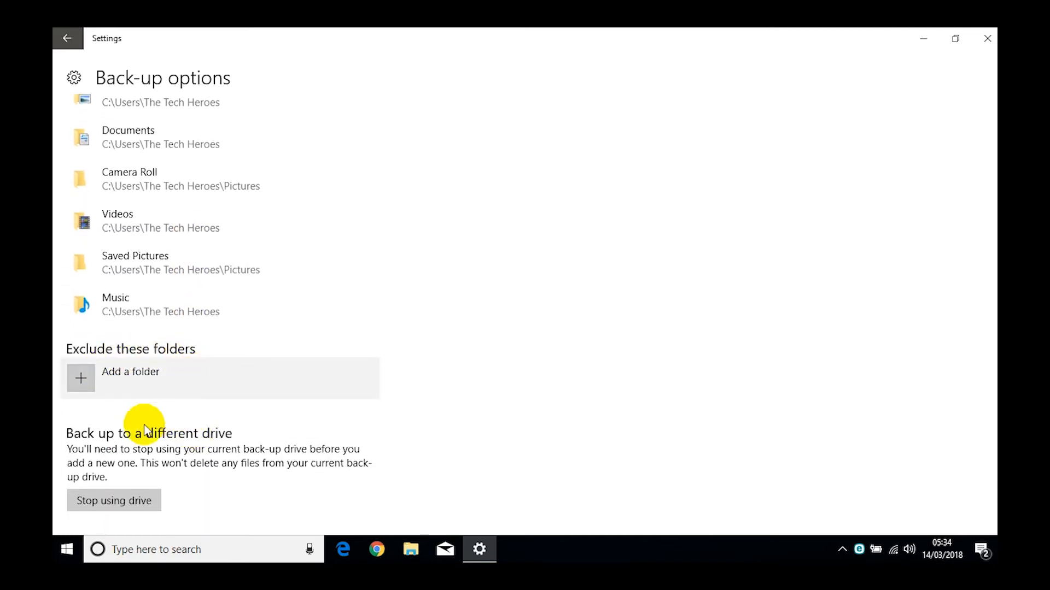
scroll(up, 3)
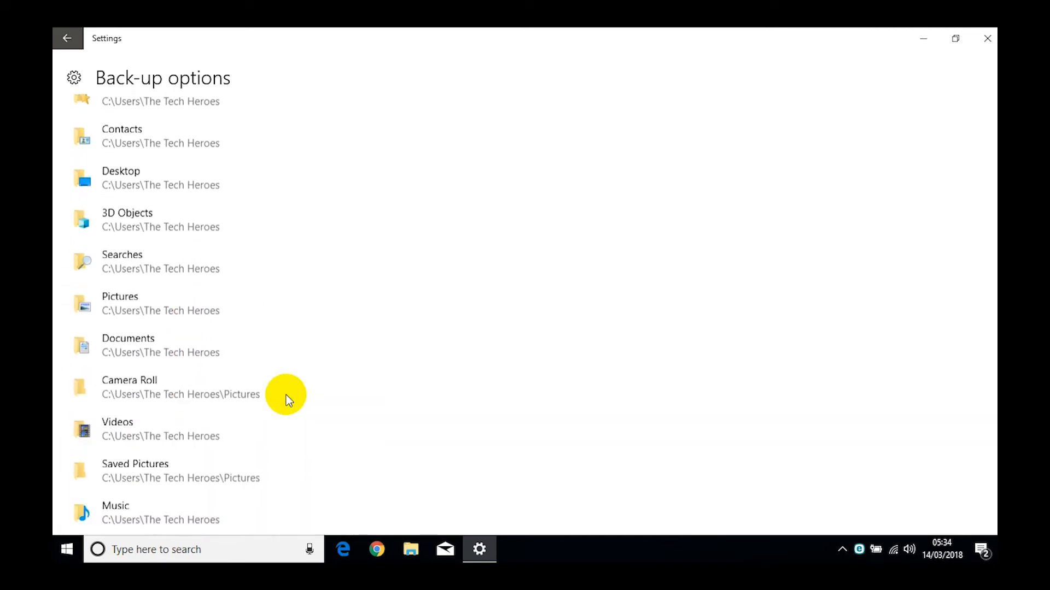
scroll(up, 3)
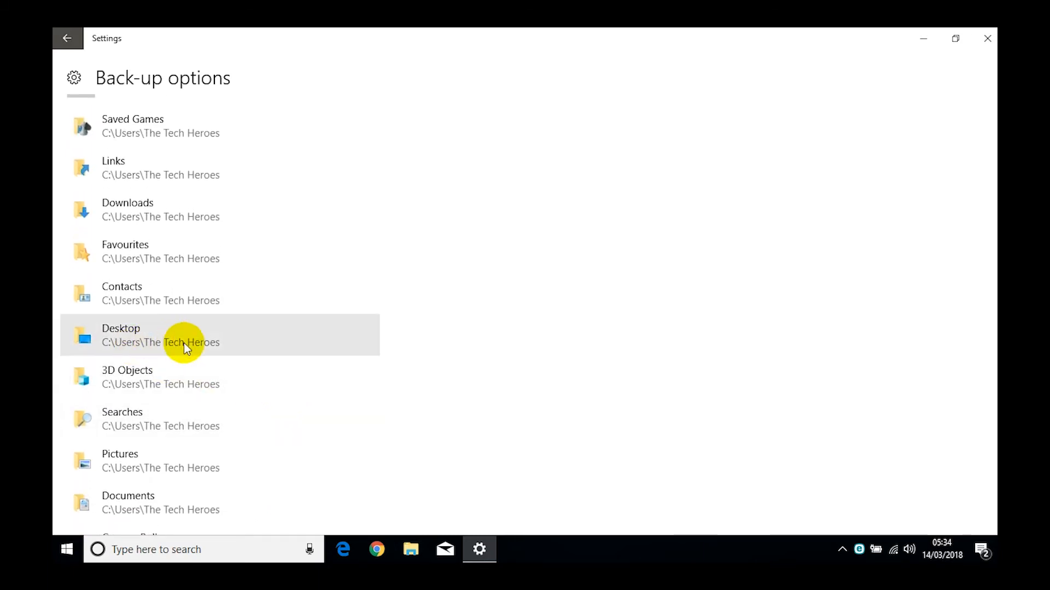
scroll(down, 3)
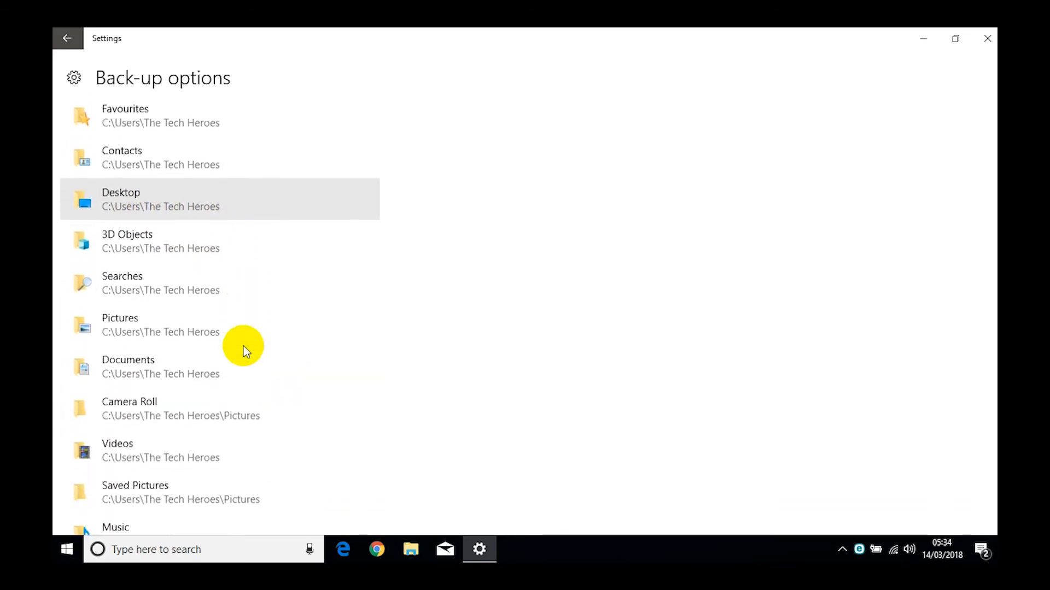
scroll(down, 3)
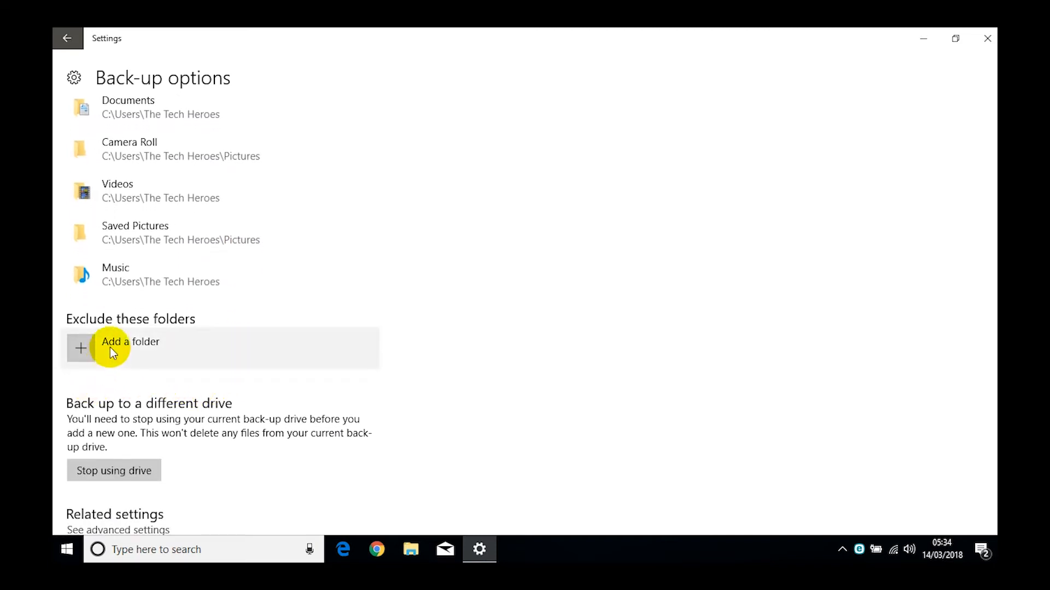
scroll(down, 3)
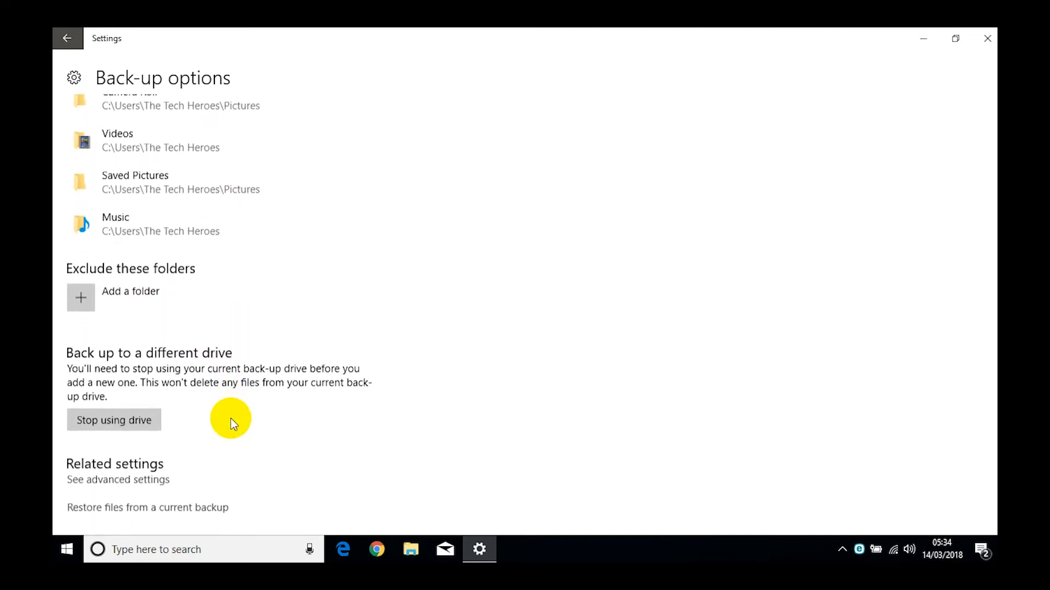
scroll(up, 3)
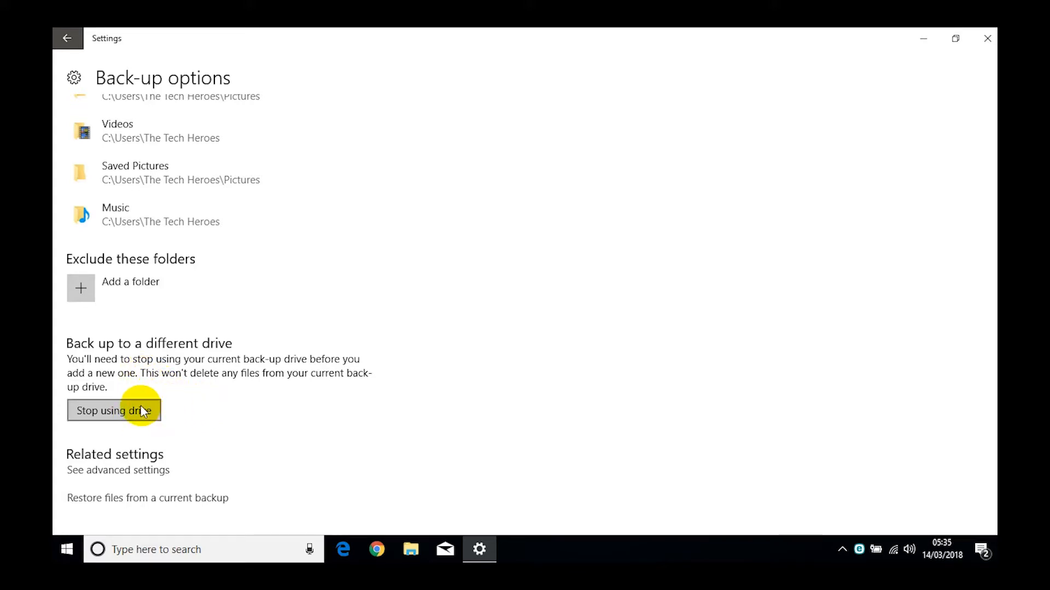
mouse_move(258, 375)
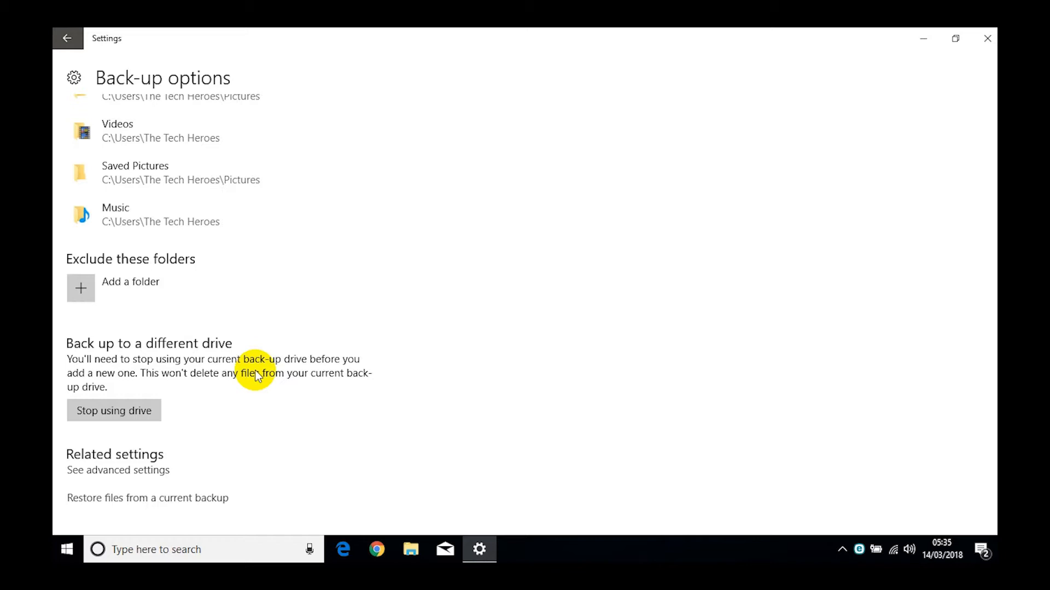
scroll(up, 3)
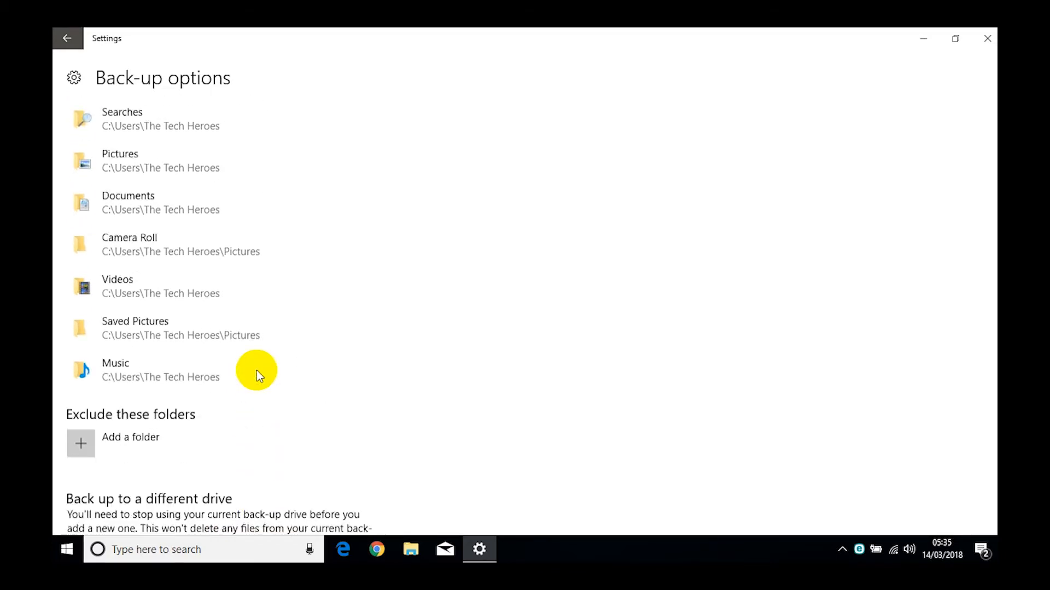
scroll(up, 3)
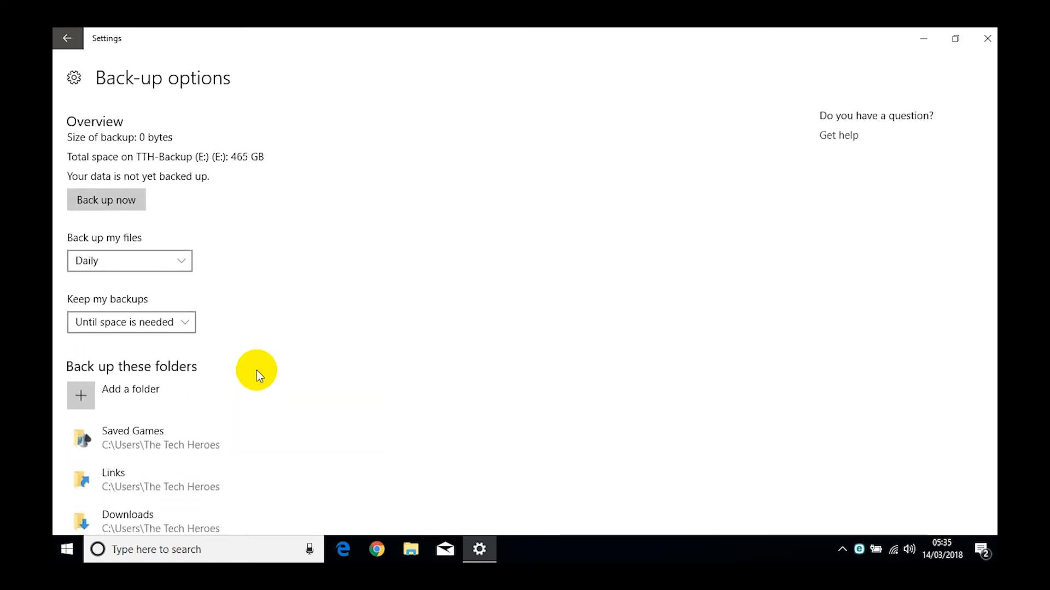
mouse_move(105, 200)
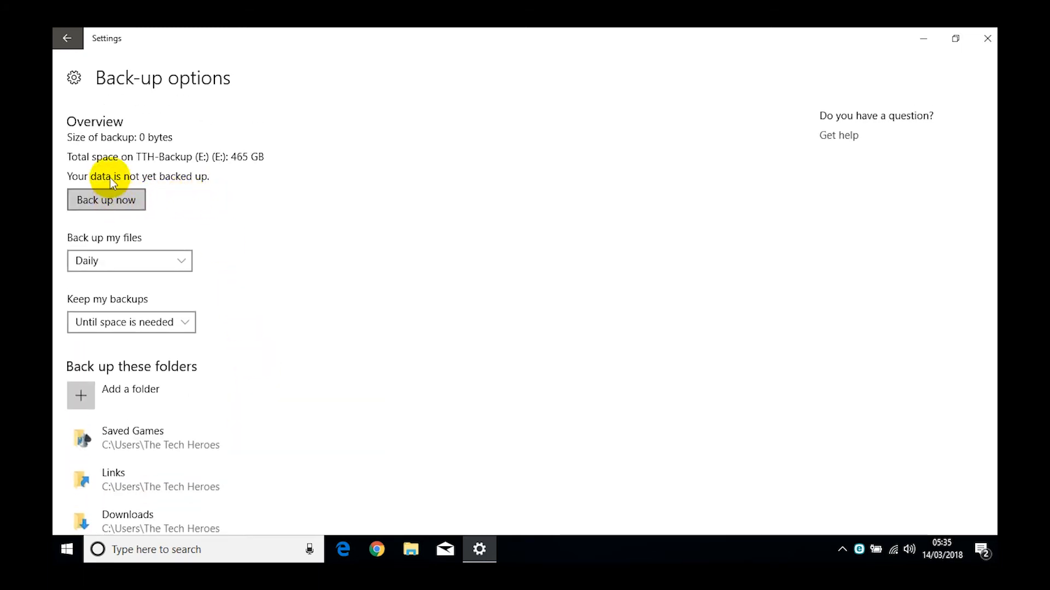
click(105, 200)
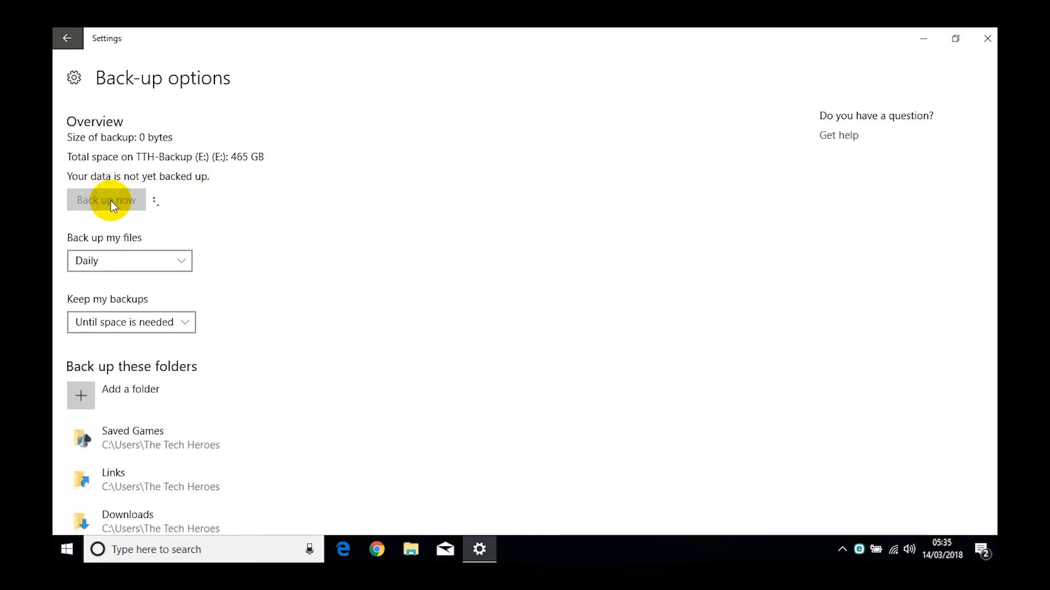
click(106, 200)
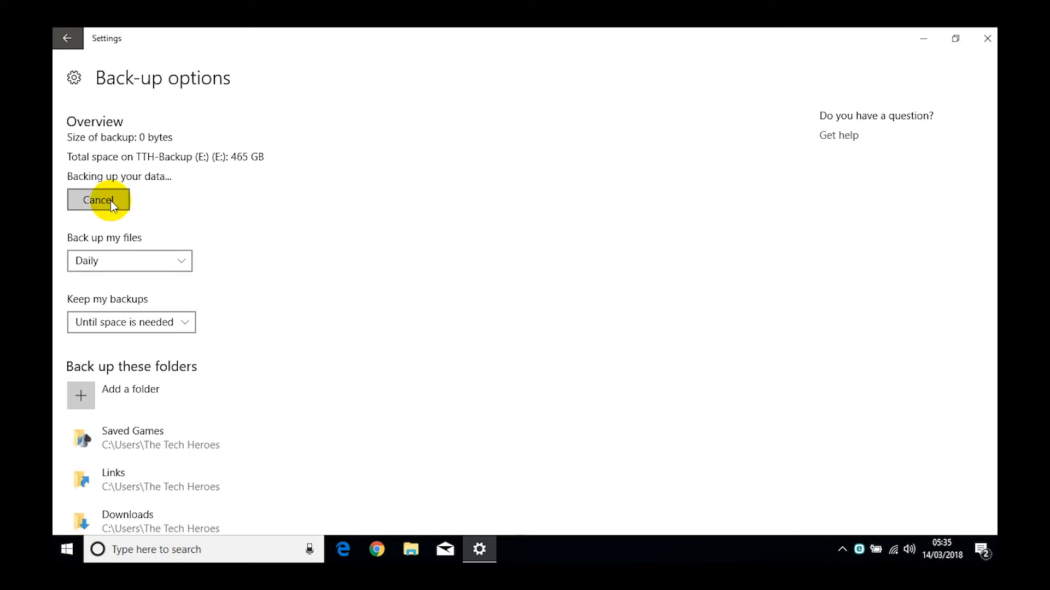
click(99, 200)
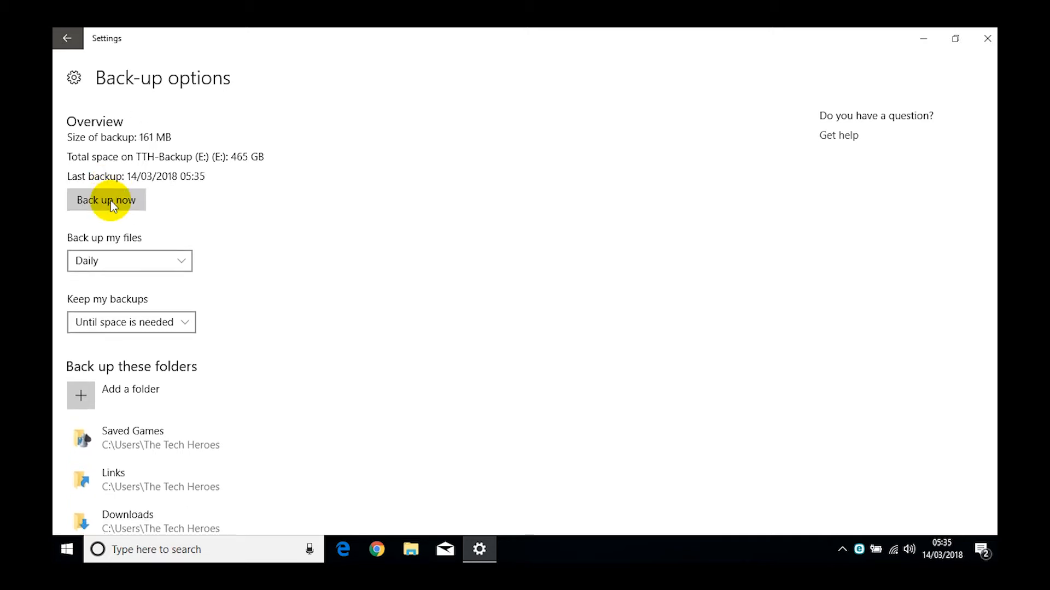
mouse_move(185, 145)
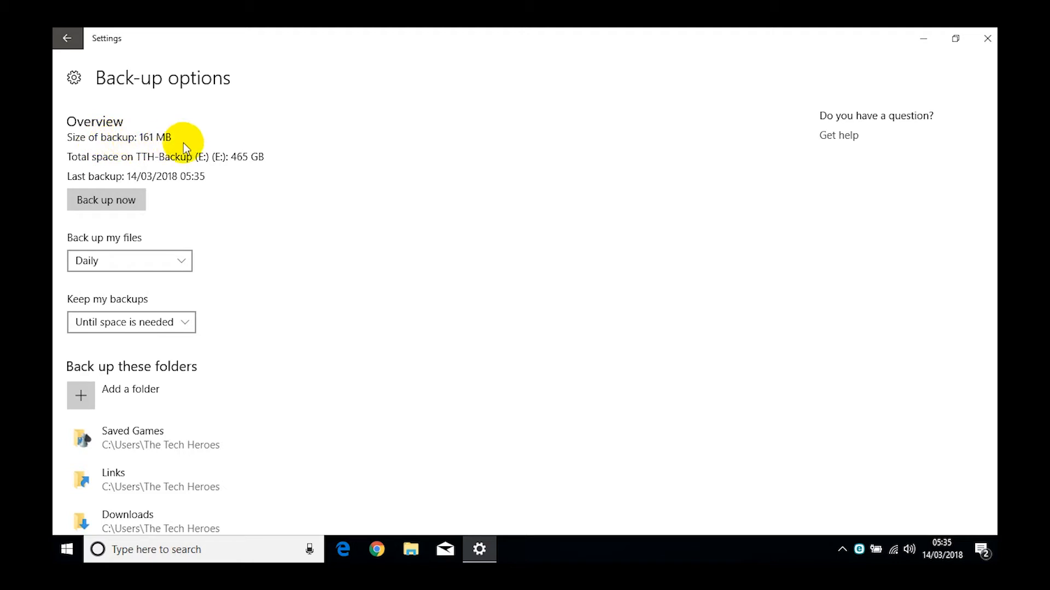
mouse_move(101, 144)
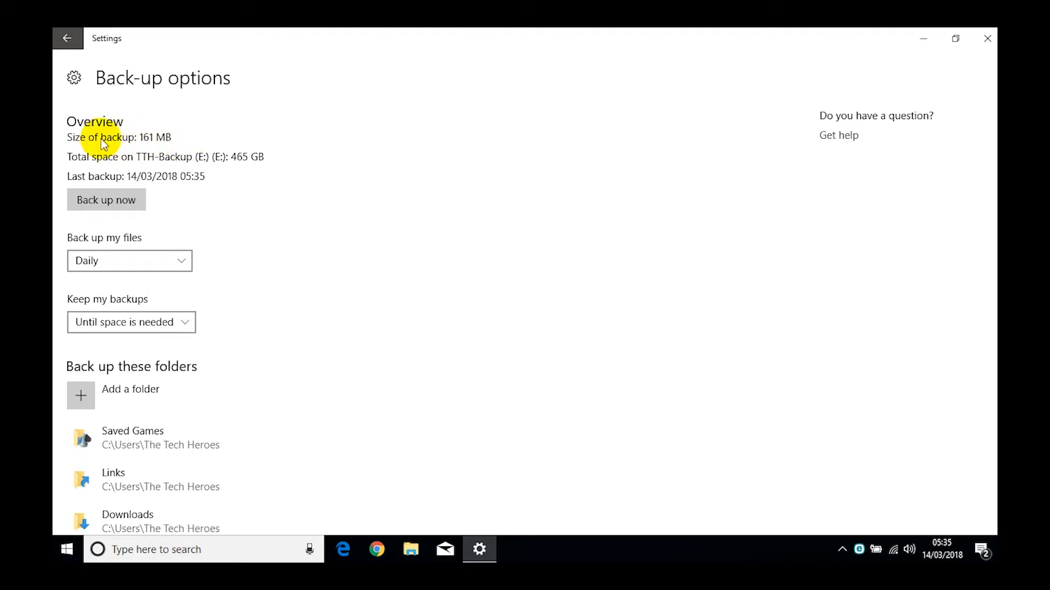
mouse_move(347, 198)
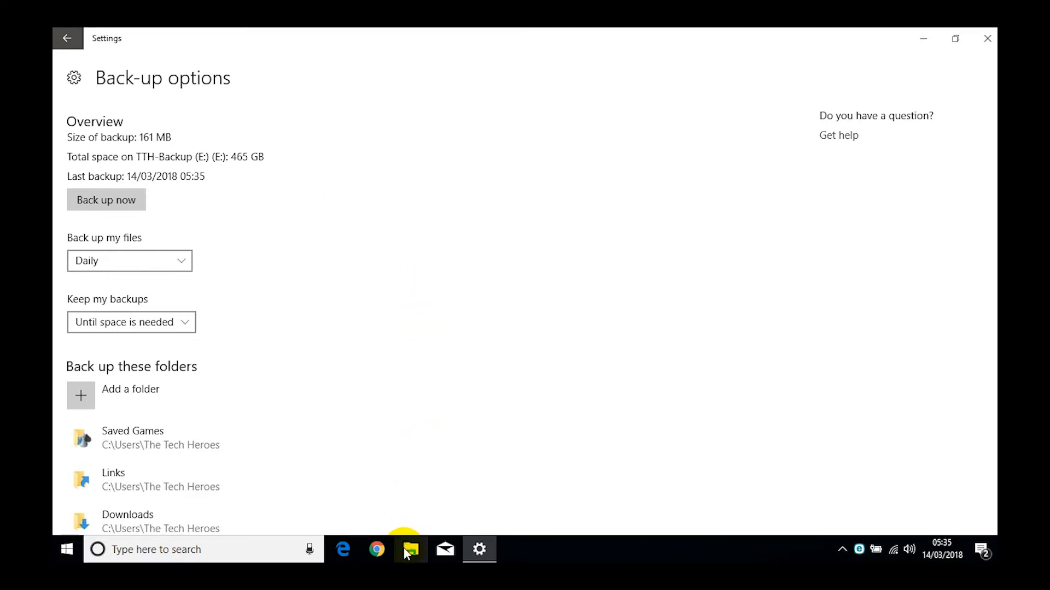
mouse_move(410, 549)
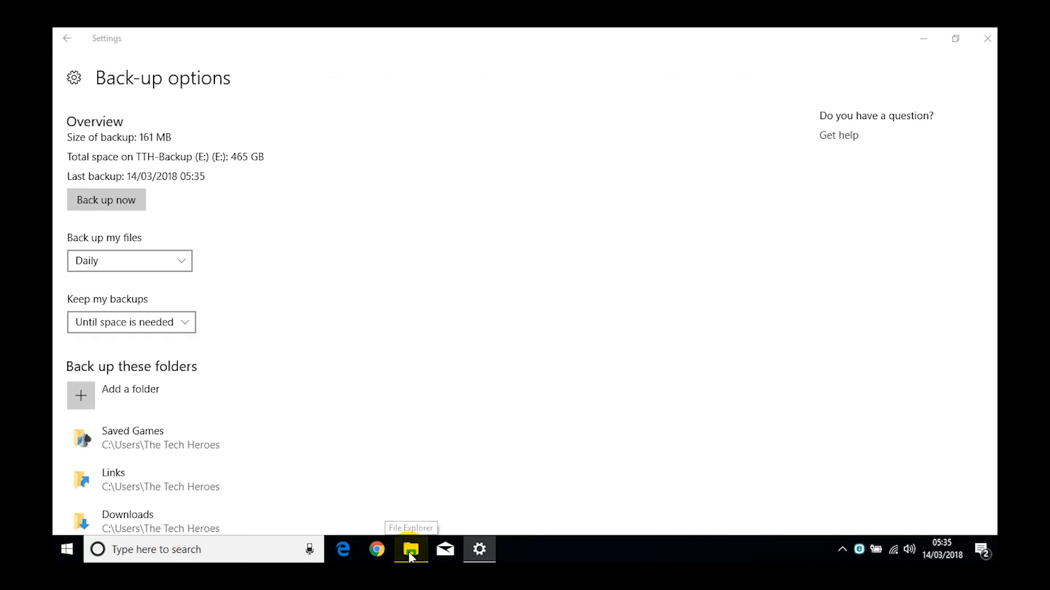
Open File Explorer at This PC and select the TTH-Backup (E:) drive.
click(411, 549)
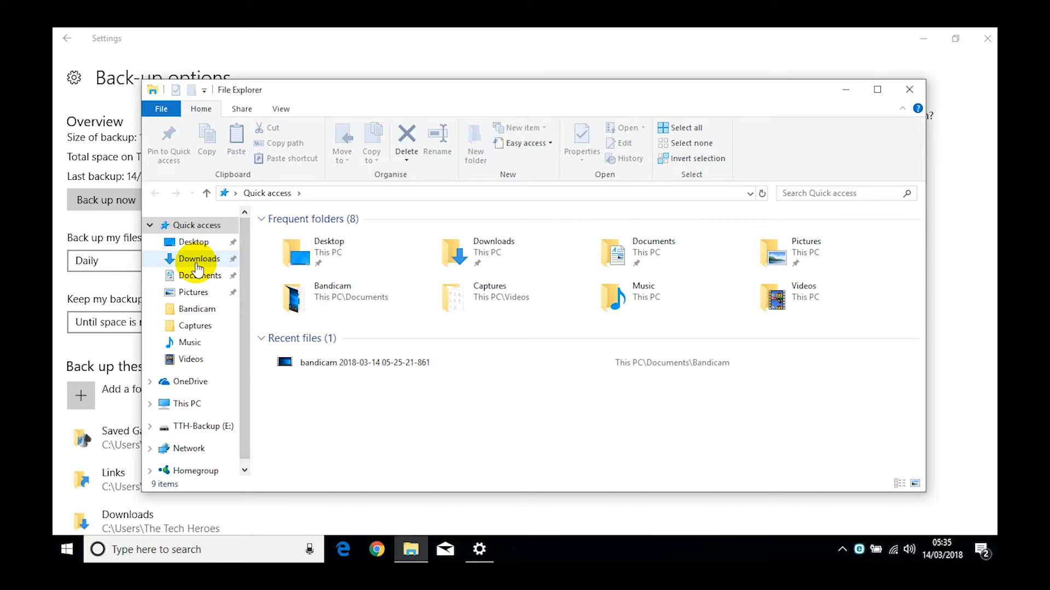
click(188, 404)
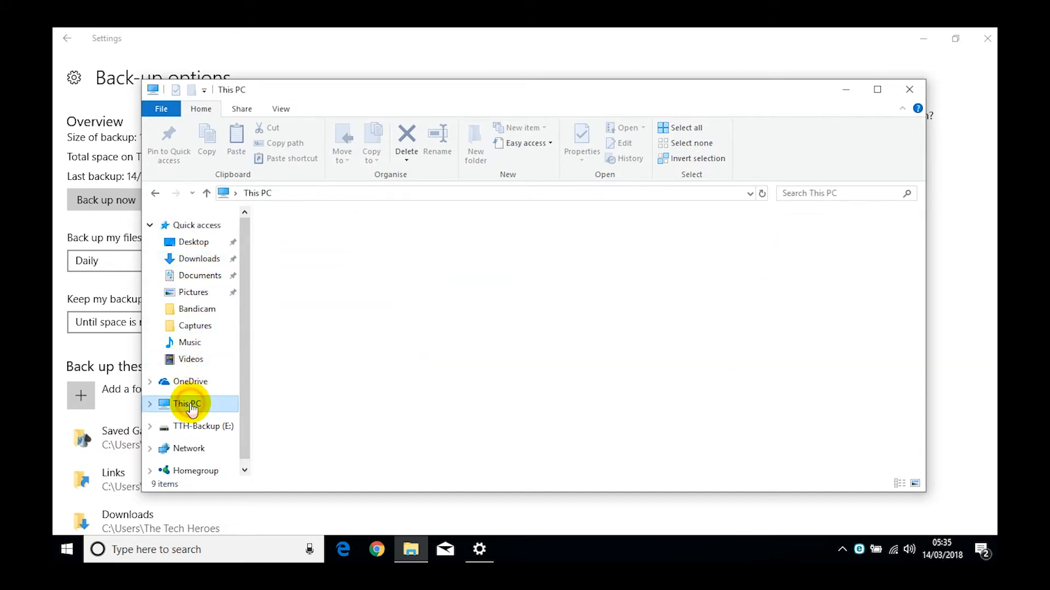
click(188, 404)
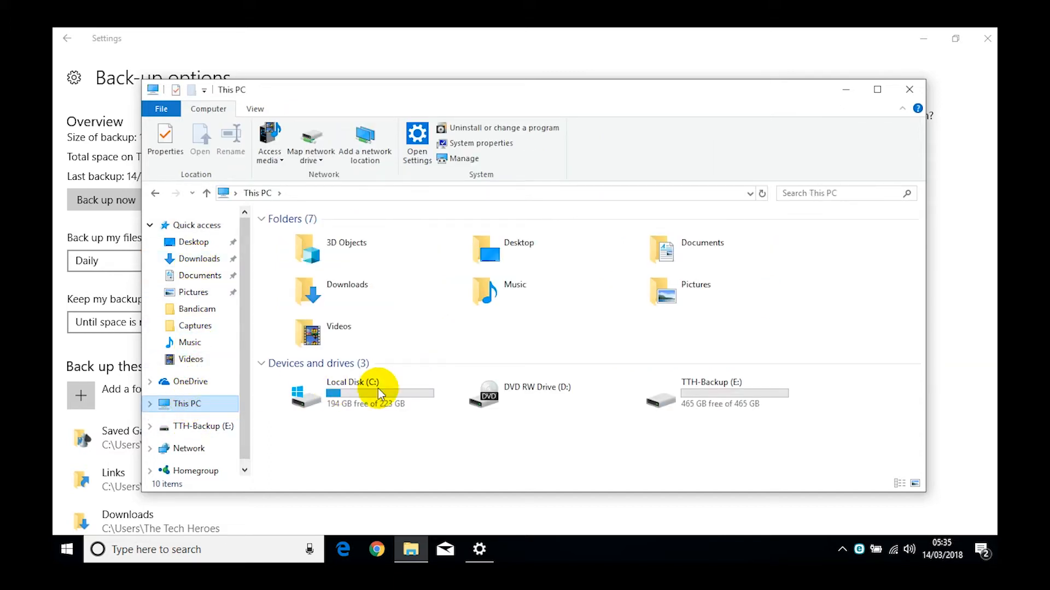
mouse_move(693, 393)
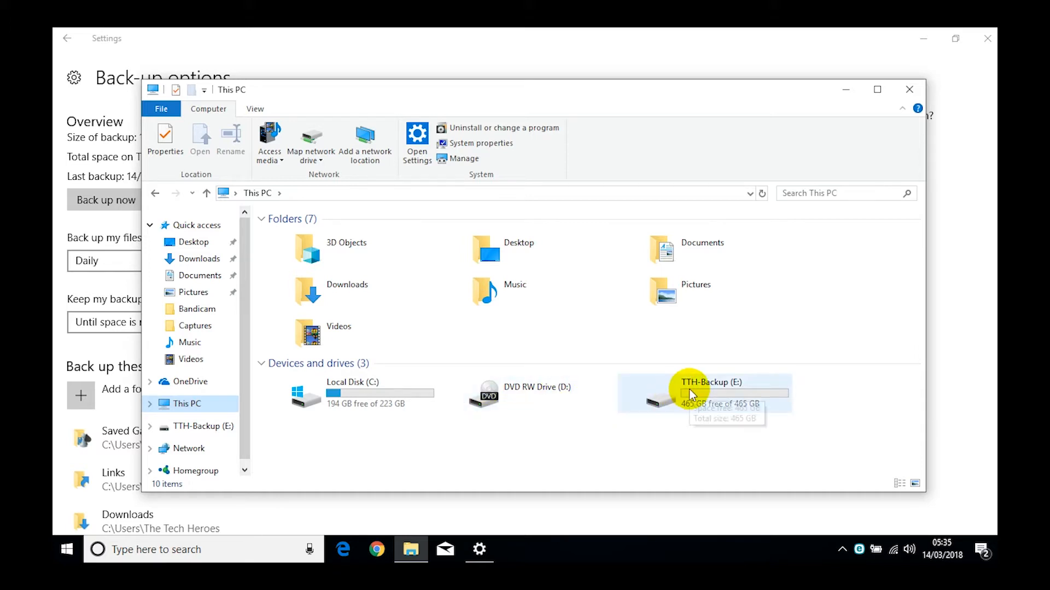
mouse_move(670, 390)
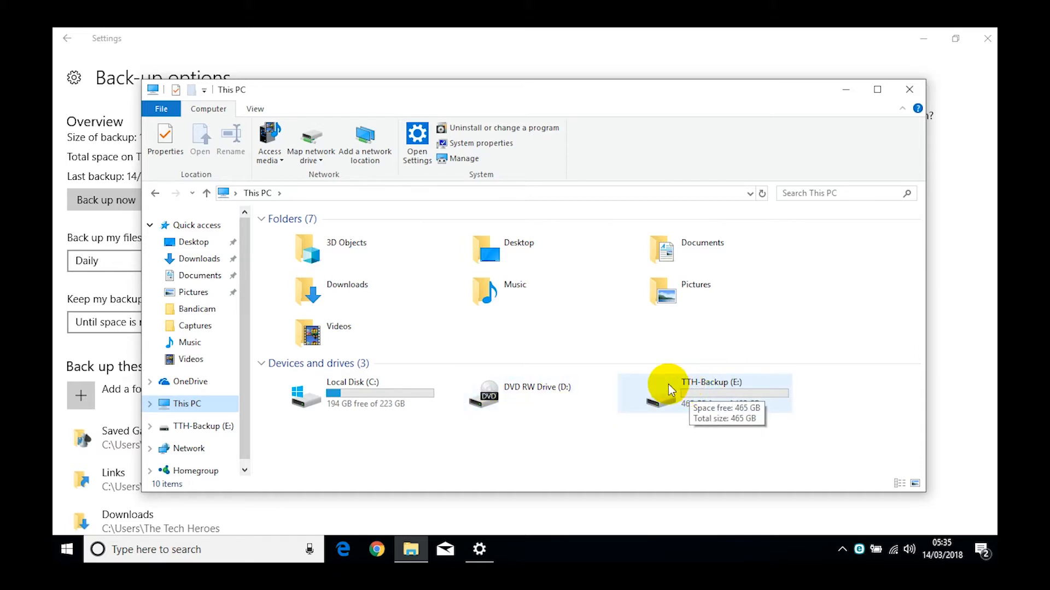
Drill through TTH-Backup (E:)\FileHistory\TTH-ACER-LAPTOP\Data\C\Users into the user's profile folder.
double_click(703, 395)
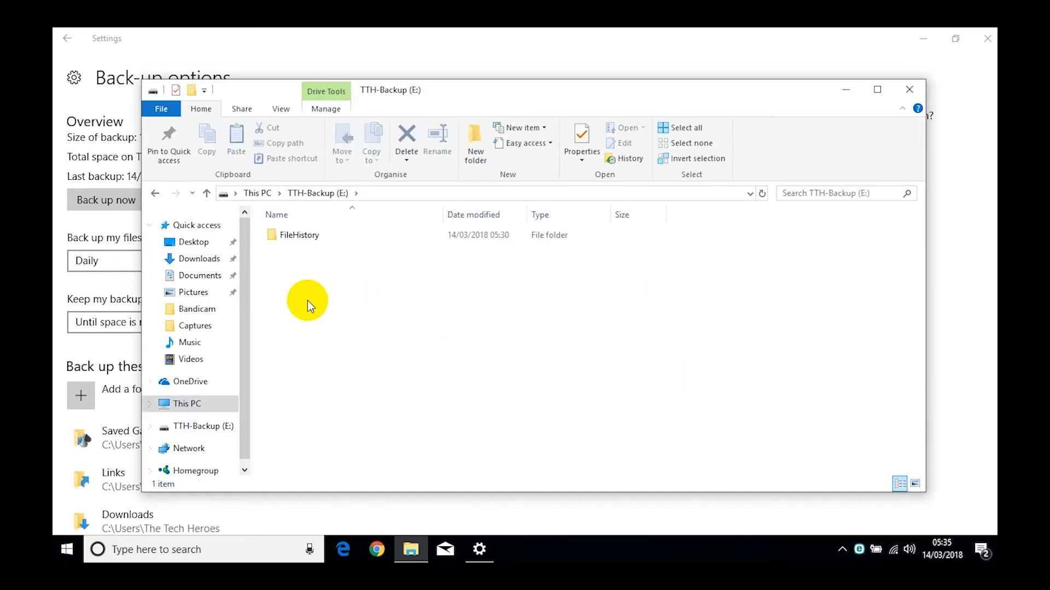
click(299, 235)
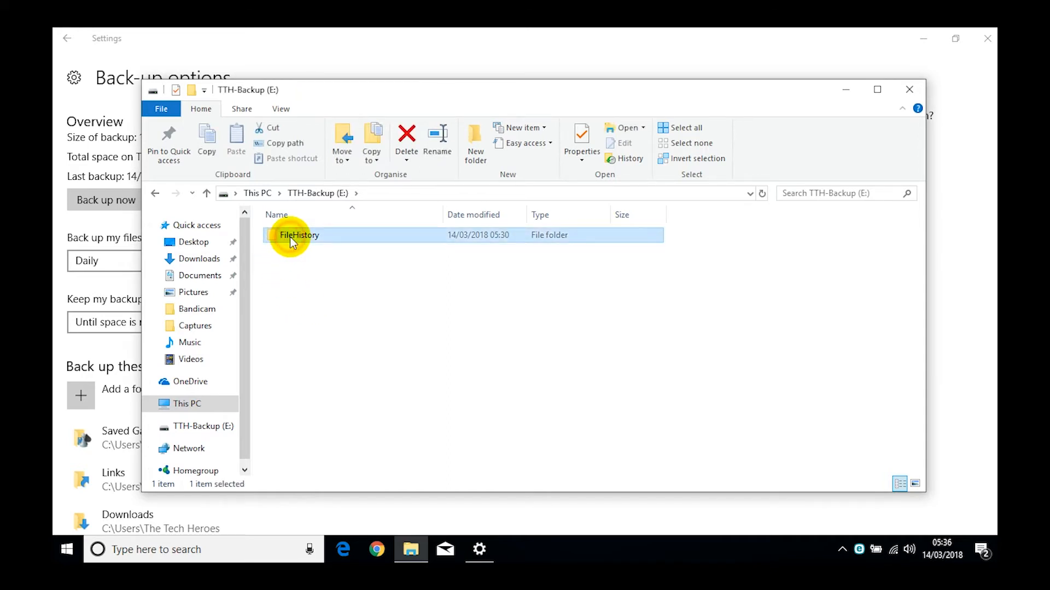
double_click(299, 235)
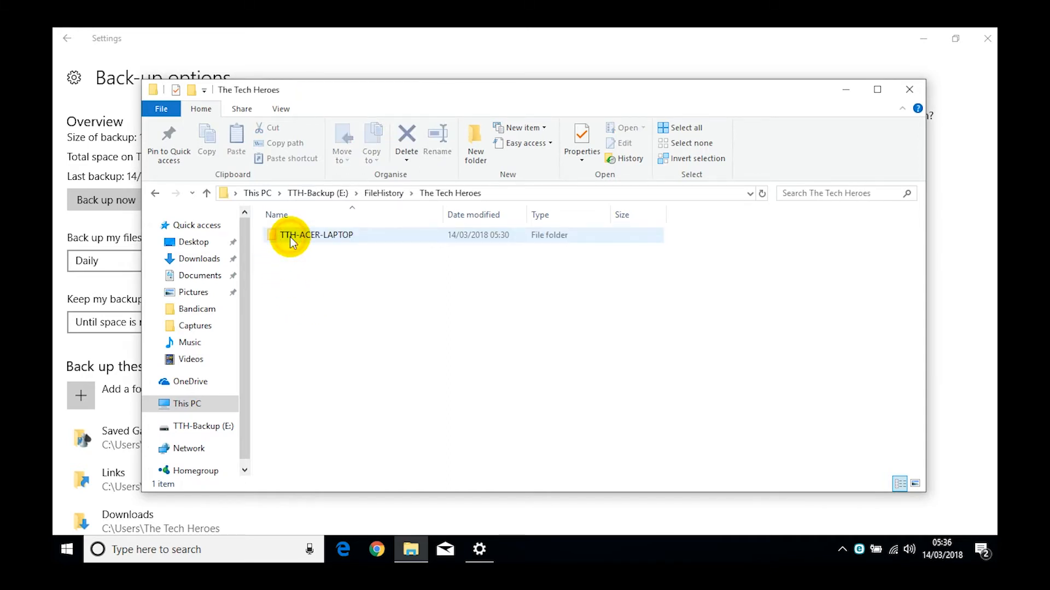
double_click(318, 235)
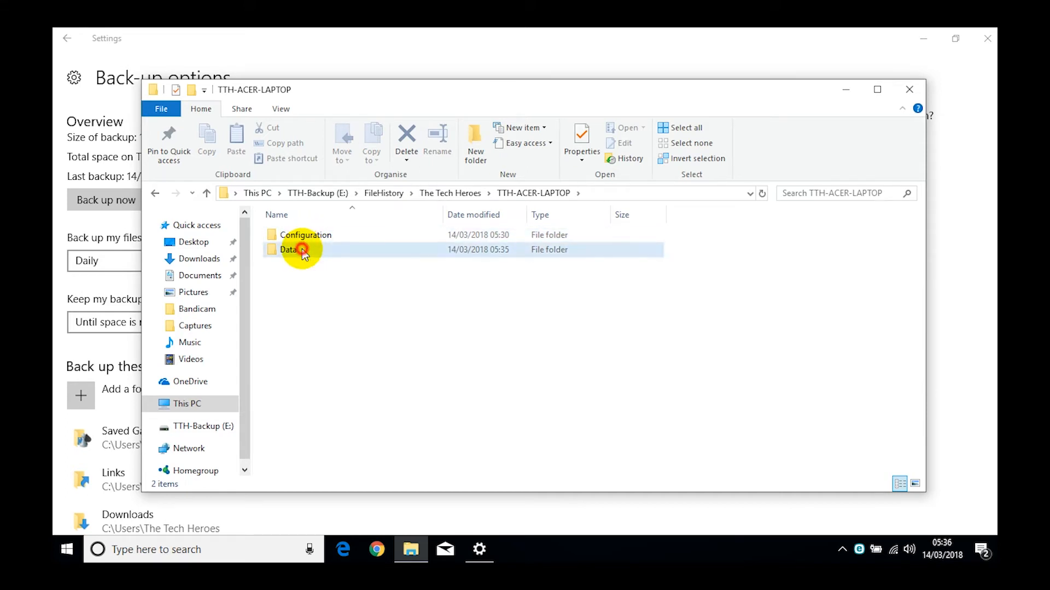
double_click(288, 249)
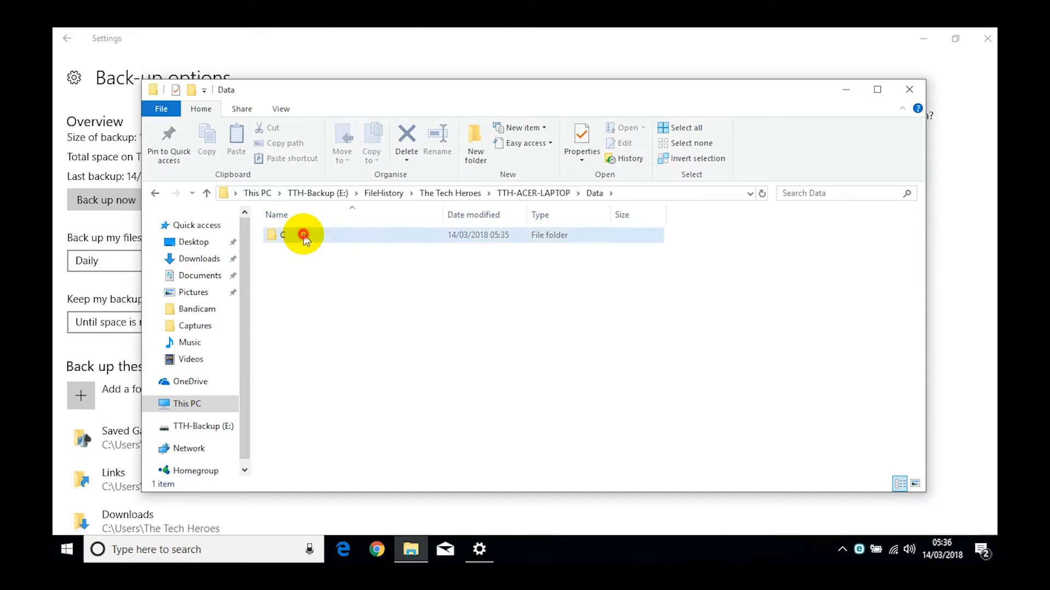
double_click(301, 235)
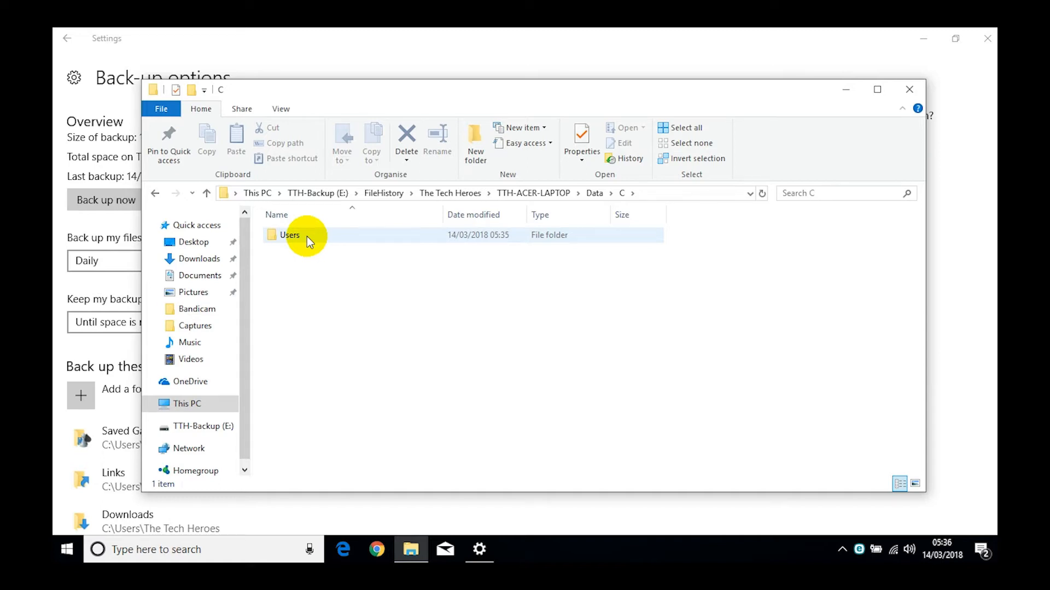
double_click(290, 235)
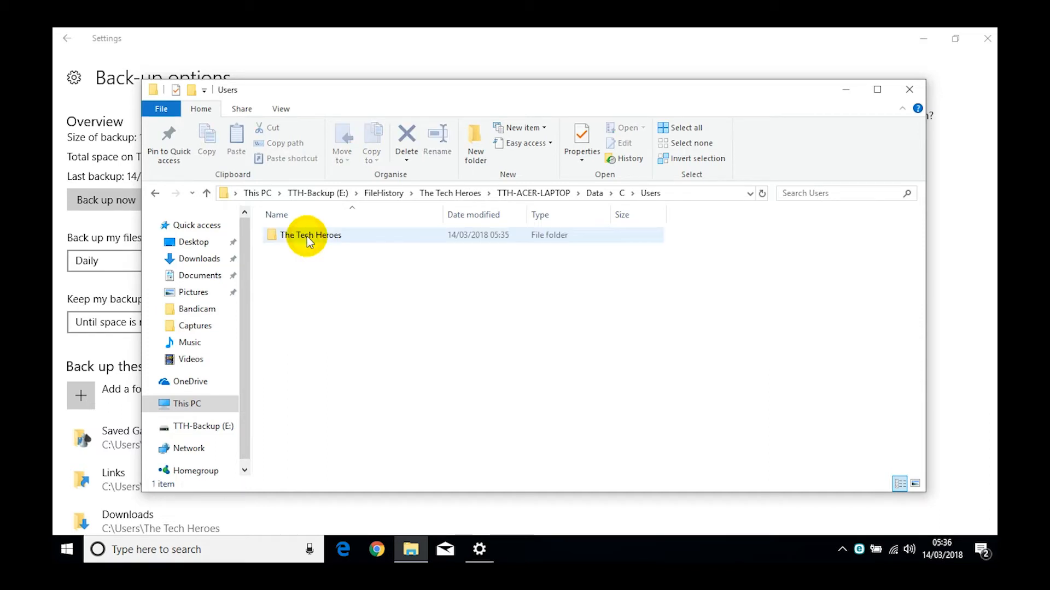
double_click(310, 235)
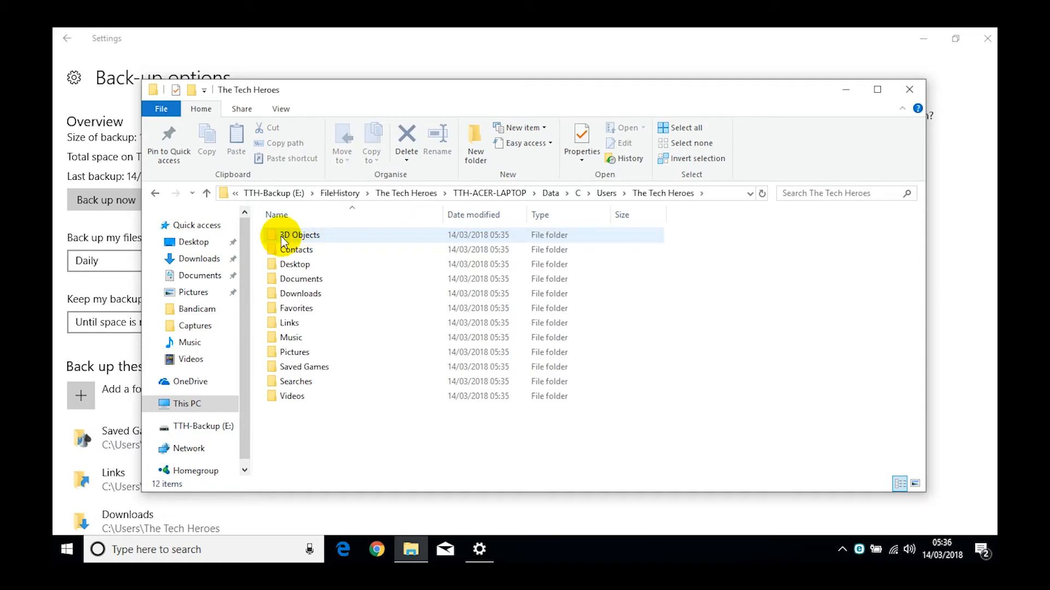
Open Downloads\Programs to view the four backed-up installers, including bdcamsetup and ChromeSetup.
click(290, 337)
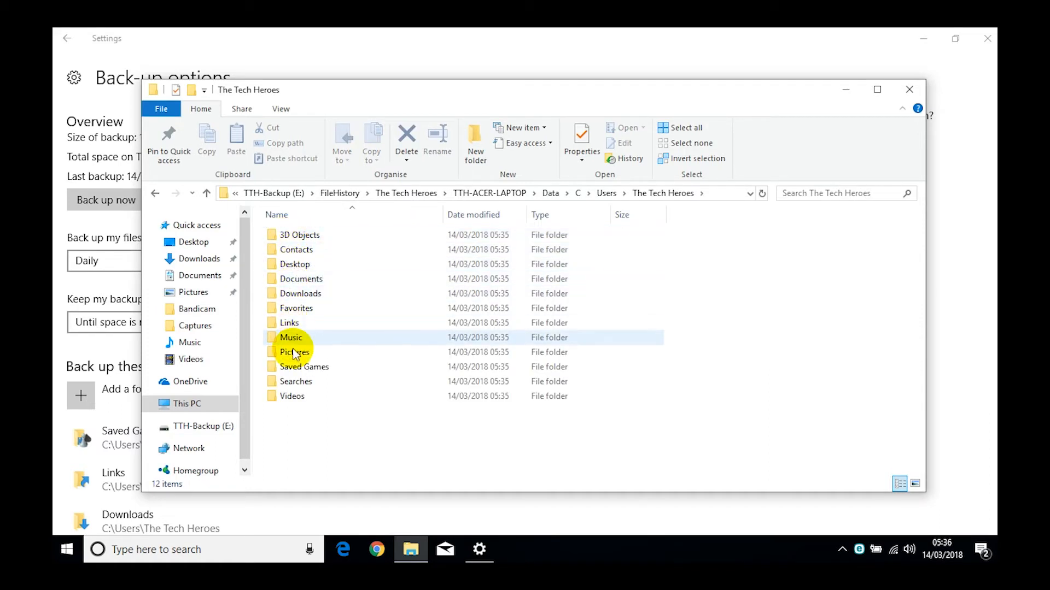
click(296, 381)
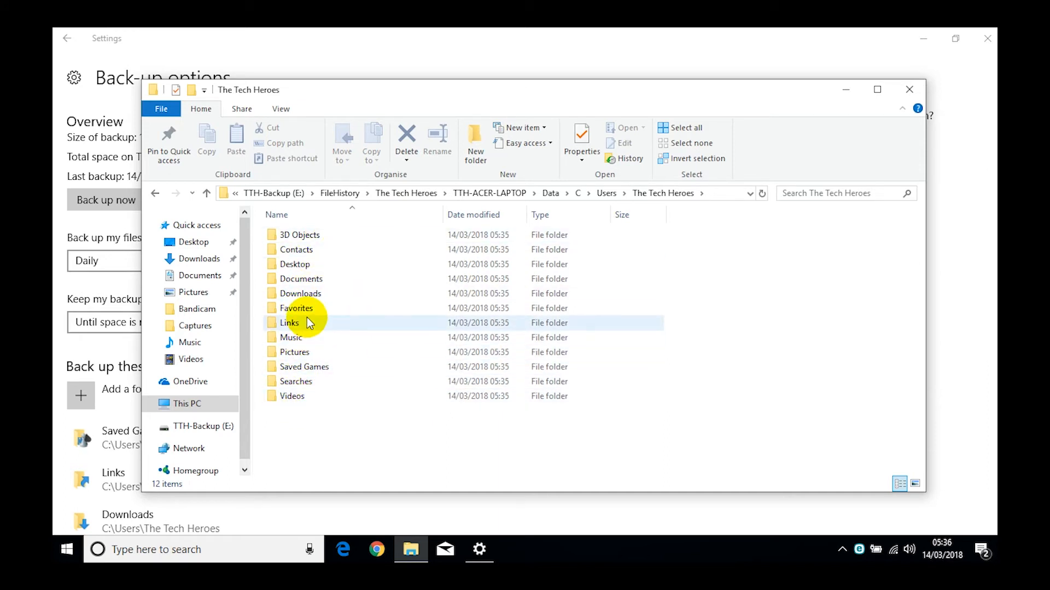
mouse_move(300, 293)
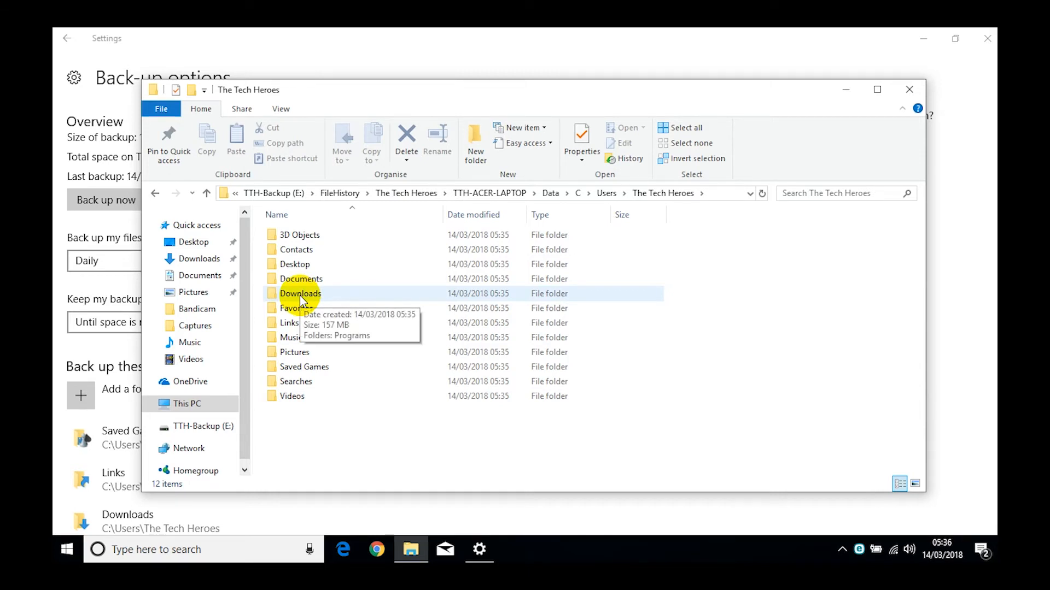
double_click(301, 293)
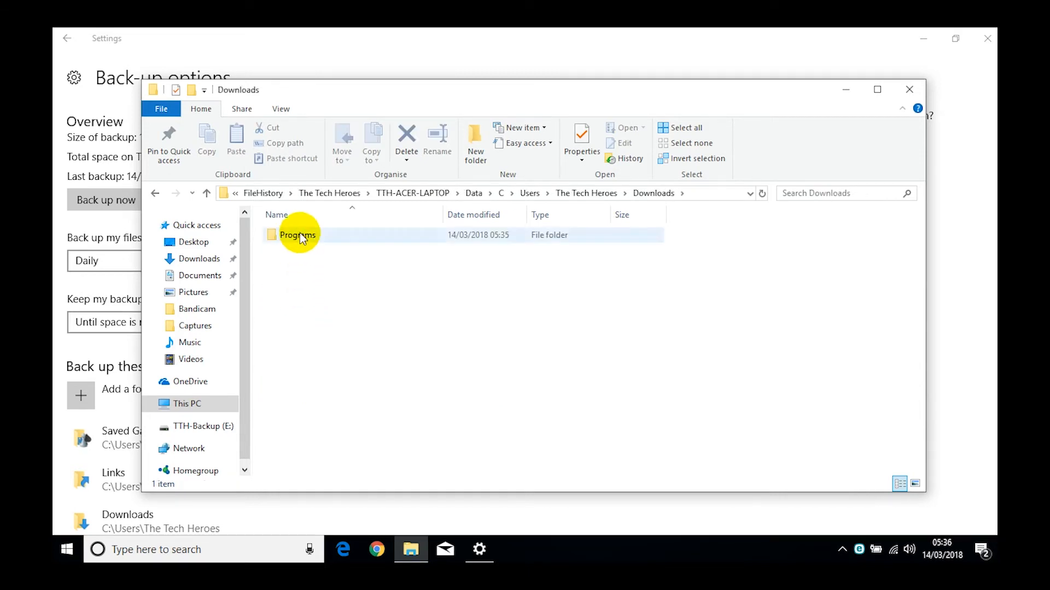
double_click(297, 235)
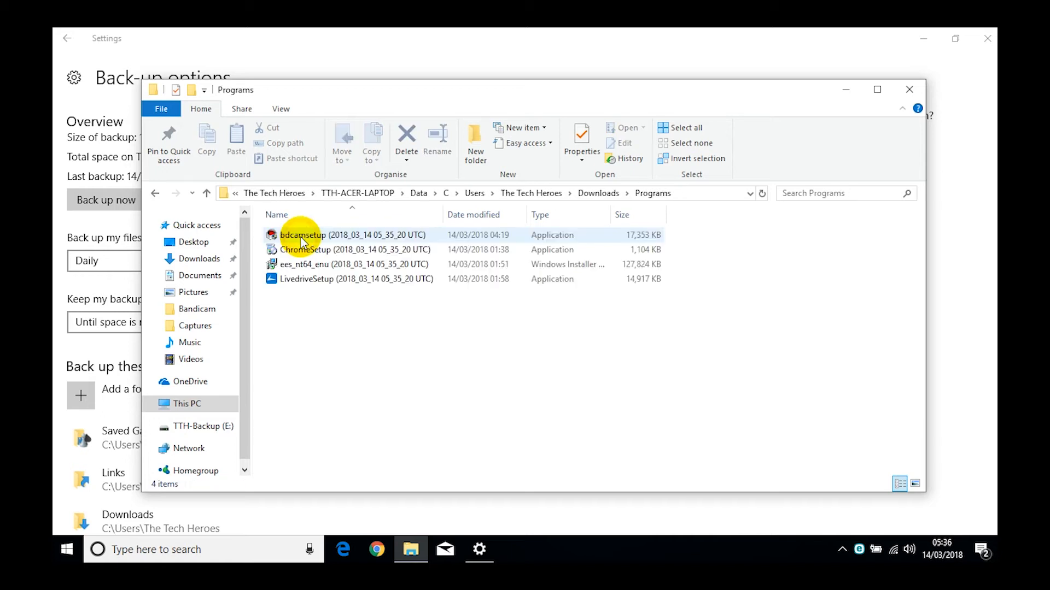
mouse_move(302, 311)
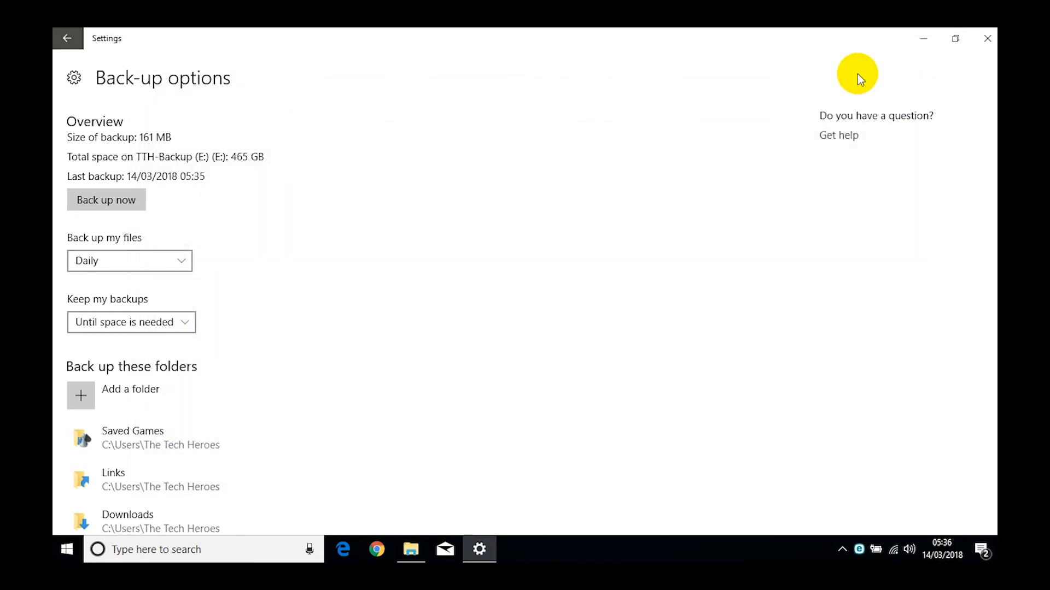
mouse_move(191, 260)
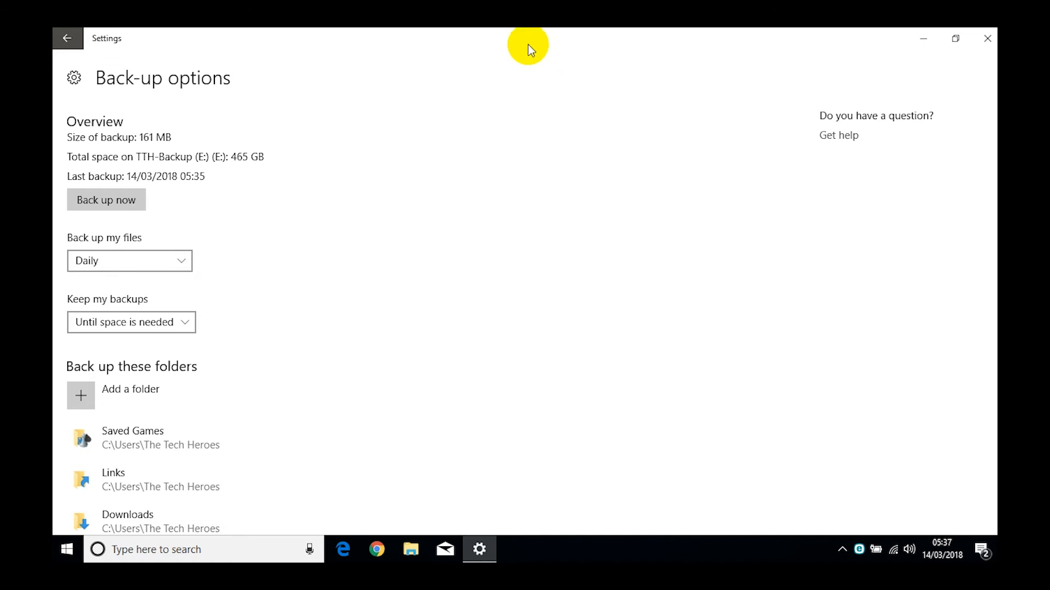
mouse_move(710, 33)
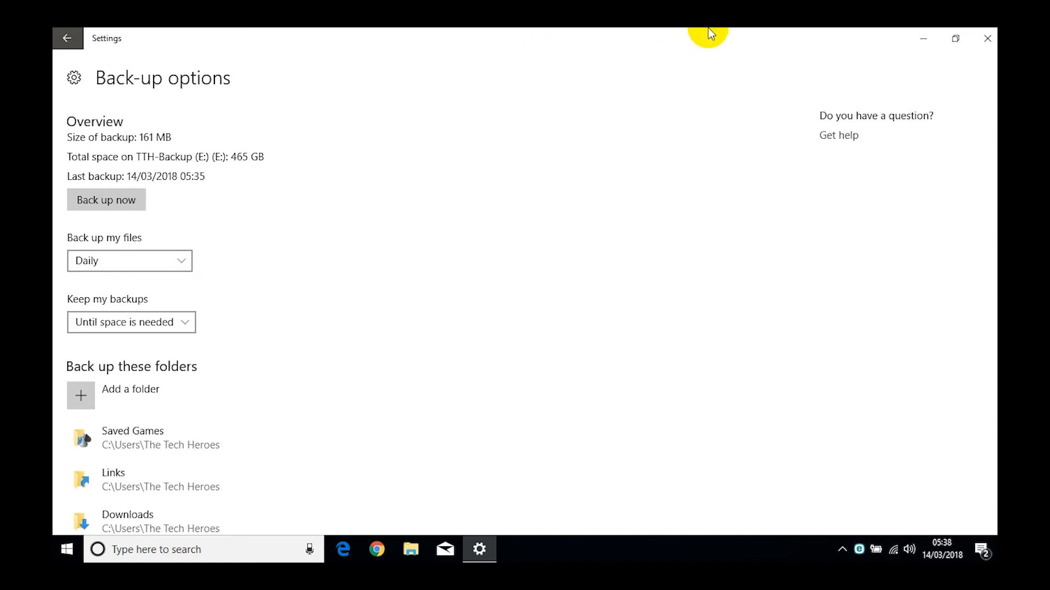
Close the Back-up options window in Settings, leaving only the desktop visible.
click(987, 38)
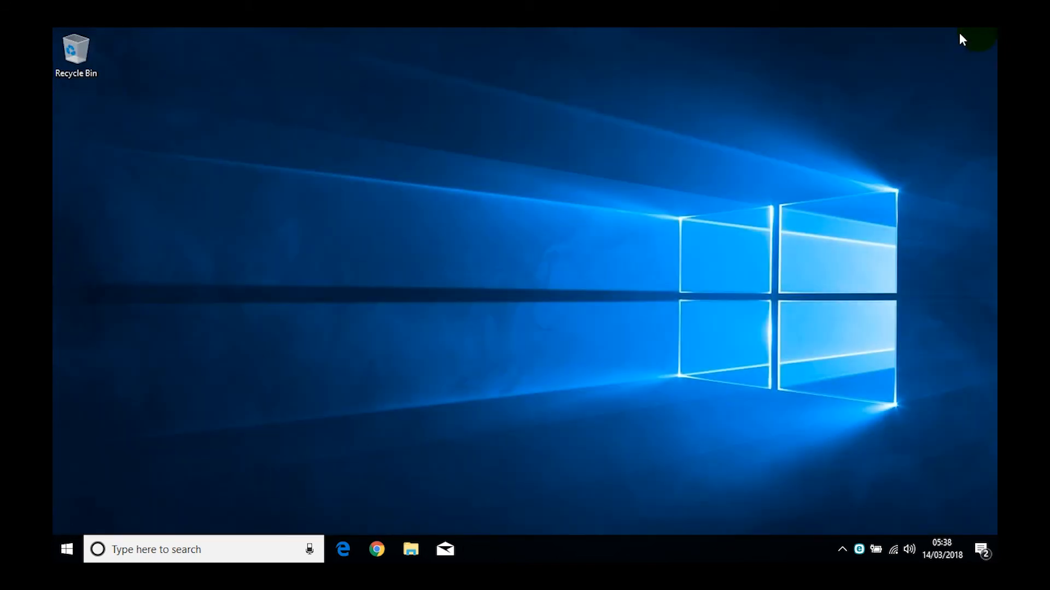